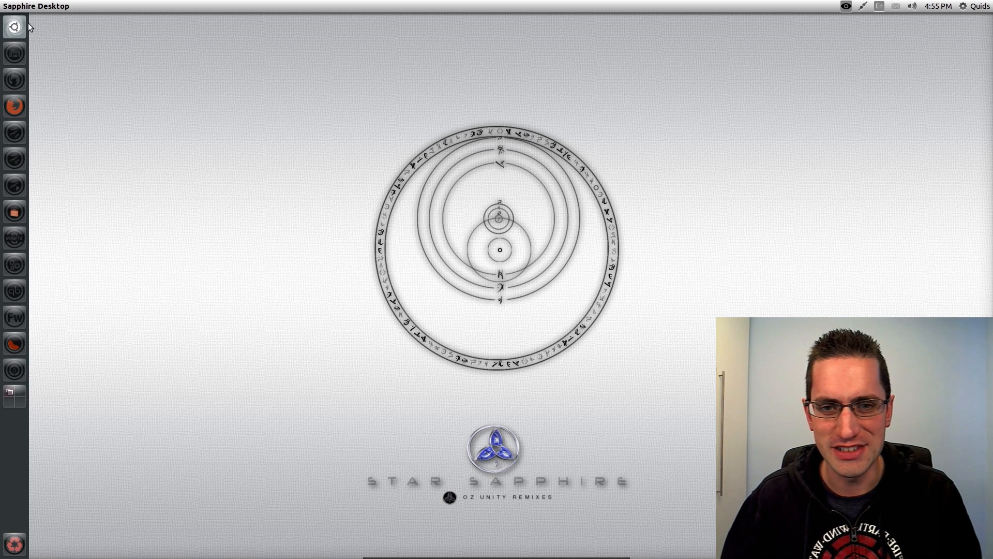
mouse_move(14, 264)
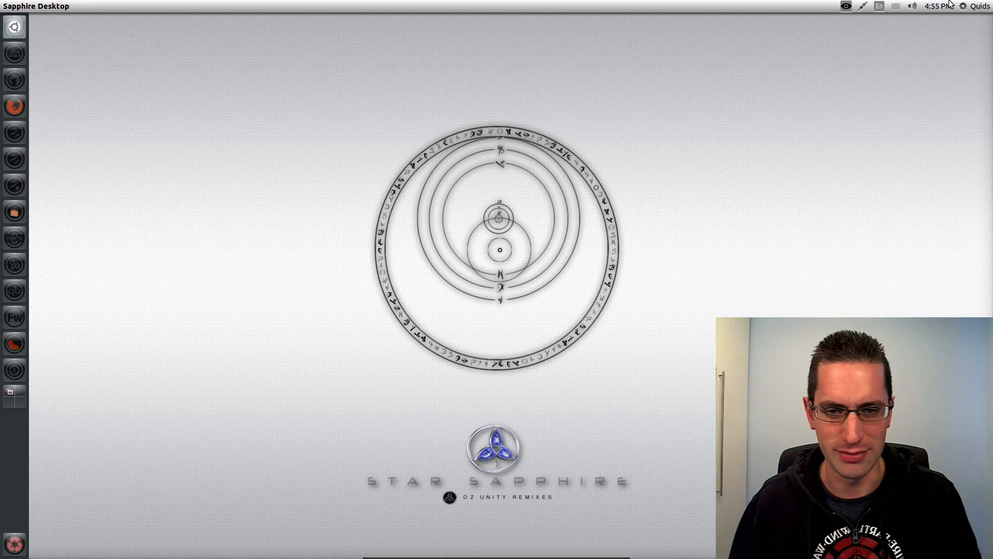
mouse_move(754, 115)
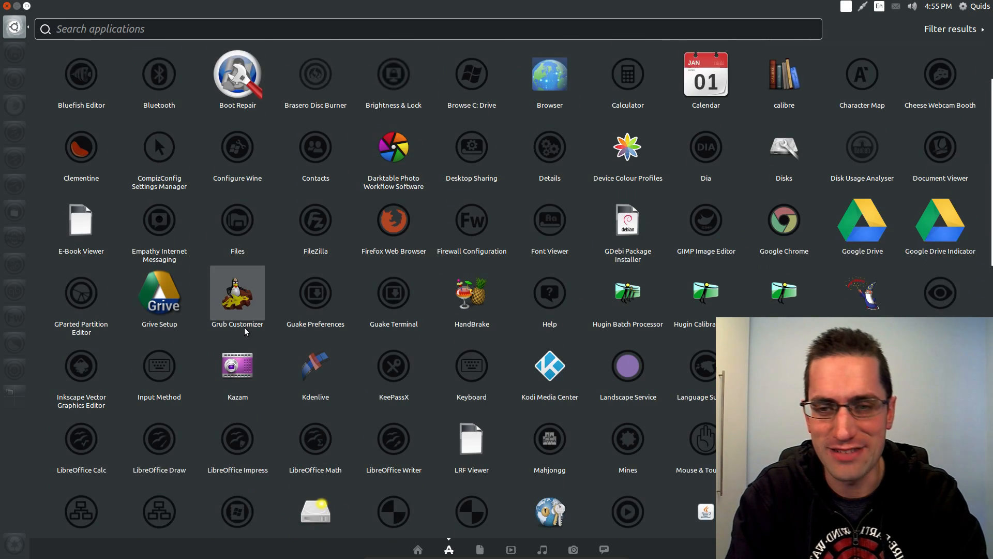
Scroll through the installed apps and plugins, then search the Dash for 'ccsm'
scroll("down", 3)
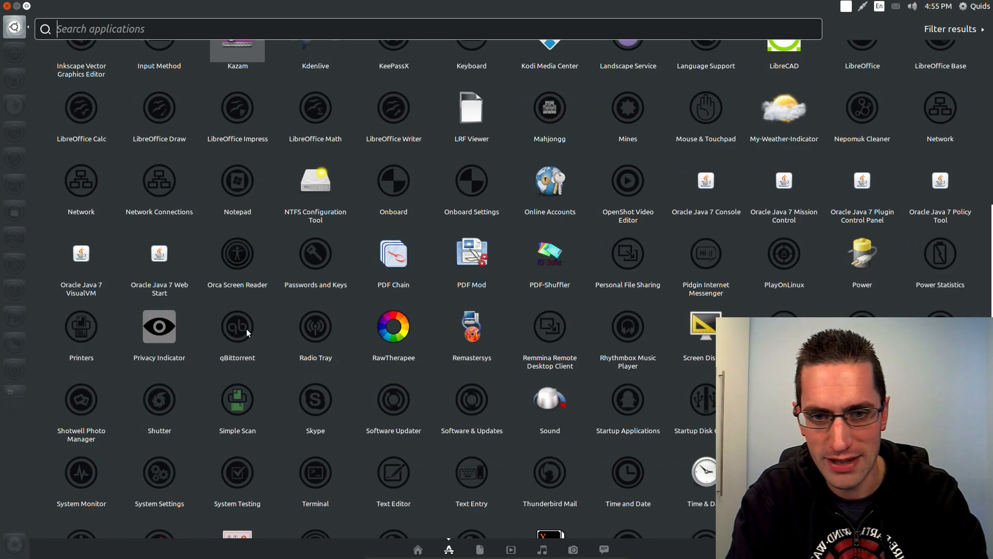
scroll("down", 3)
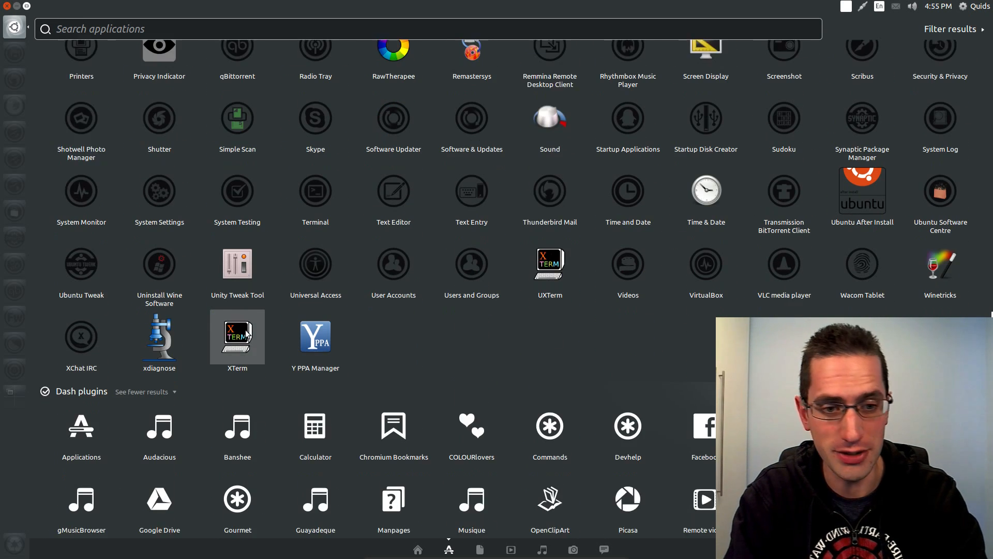
scroll("down", 3)
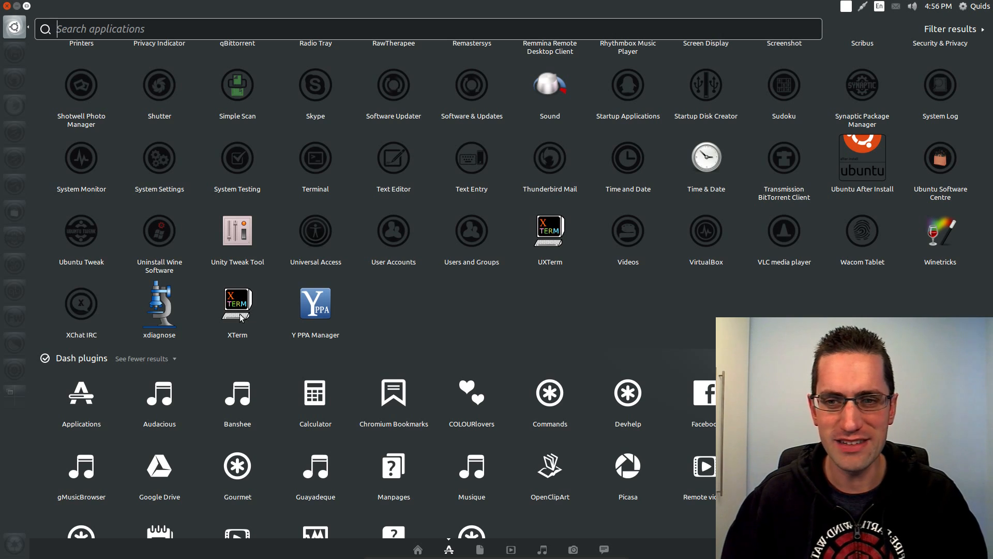
type("ccsm")
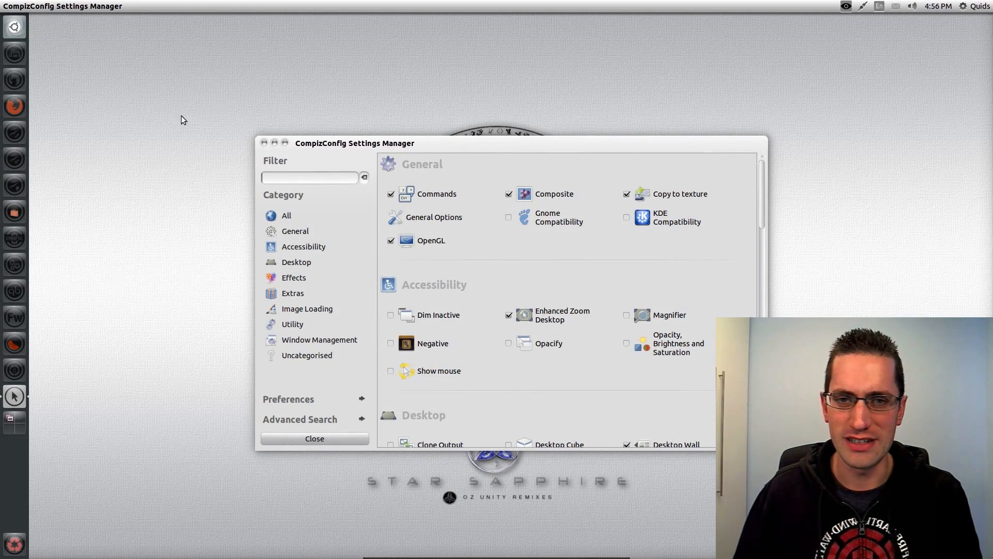
scroll("down", 3)
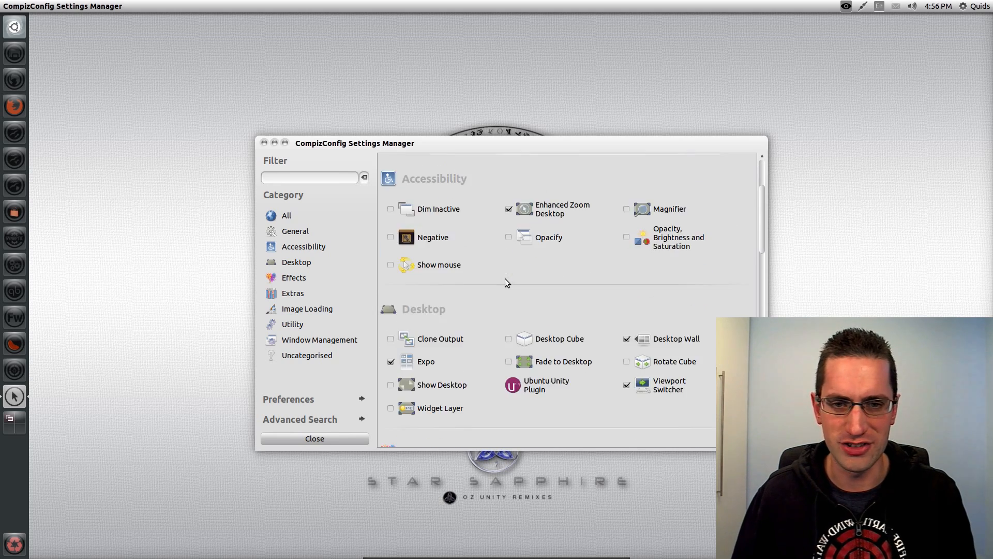
scroll("down", 3)
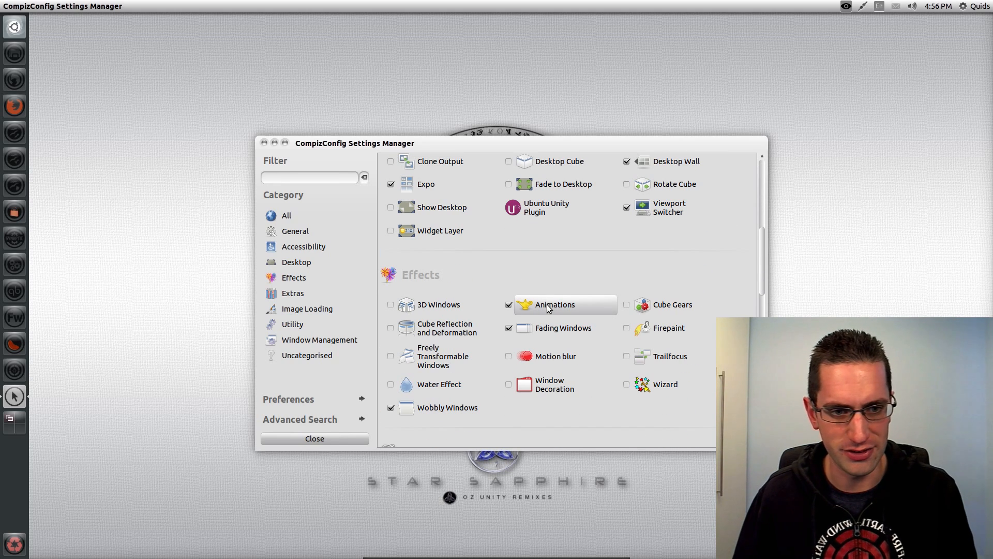
left_click(554, 304)
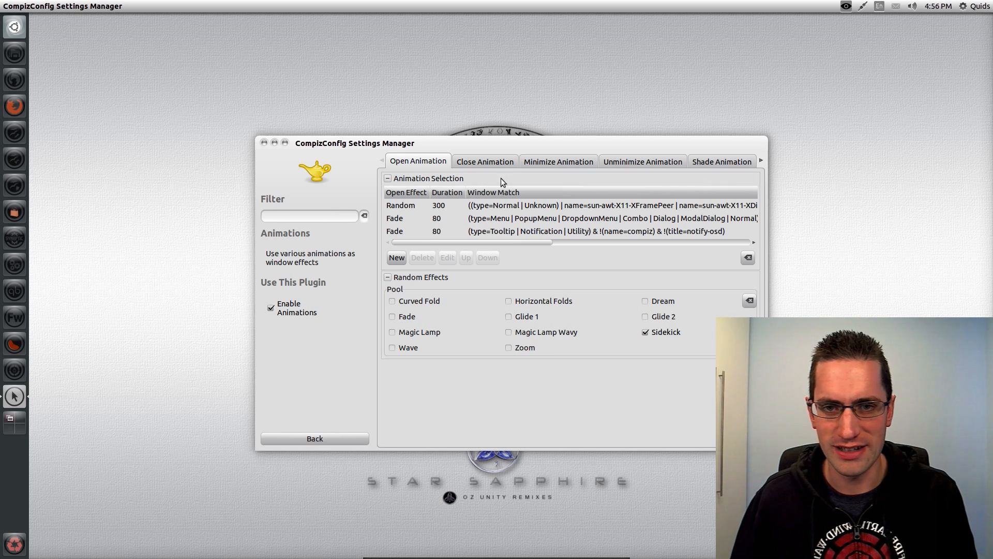
left_click(642, 162)
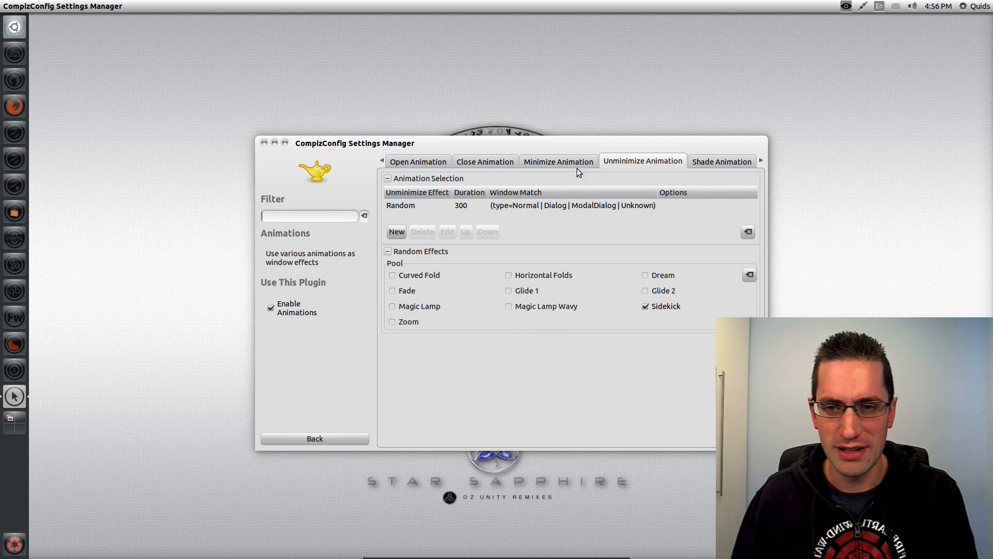
left_click(314, 439)
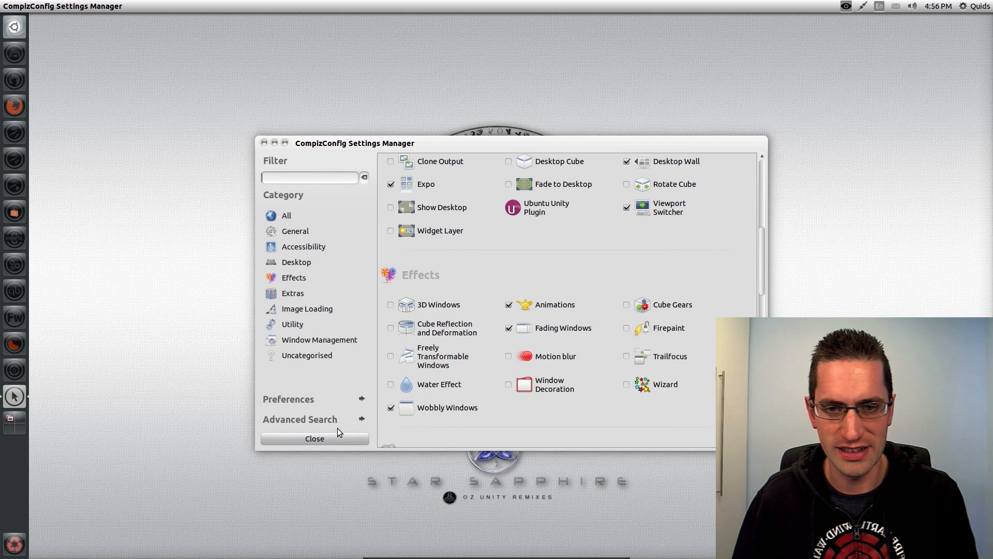
mouse_move(374, 379)
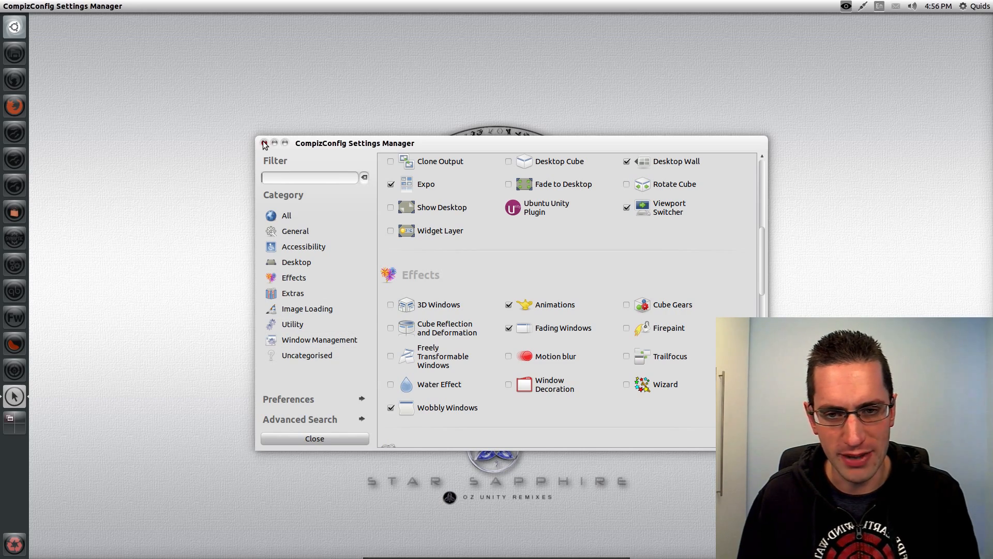
Close CCSM and view the Privacy Indicator's About entry from the top panel
left_click(845, 6)
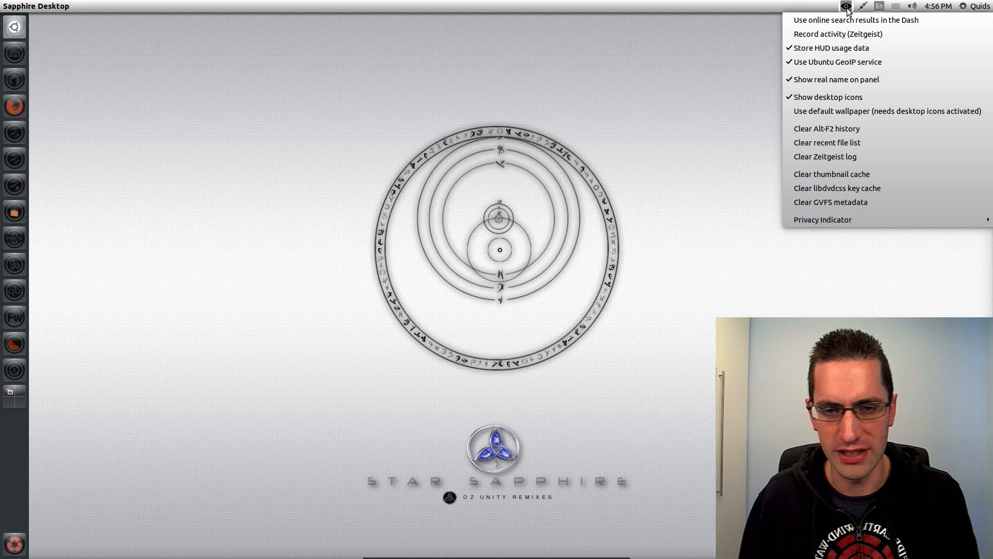
mouse_move(857, 213)
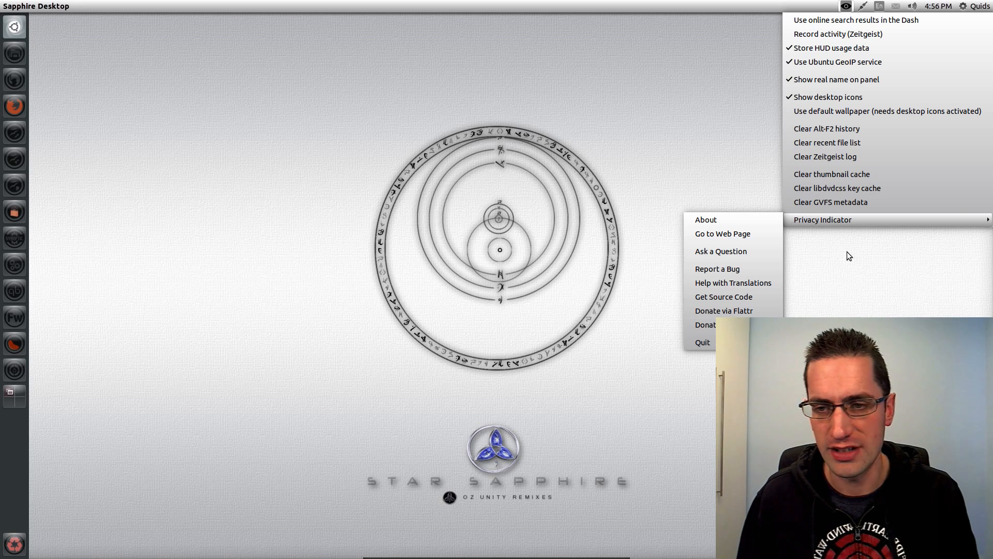
mouse_move(705, 219)
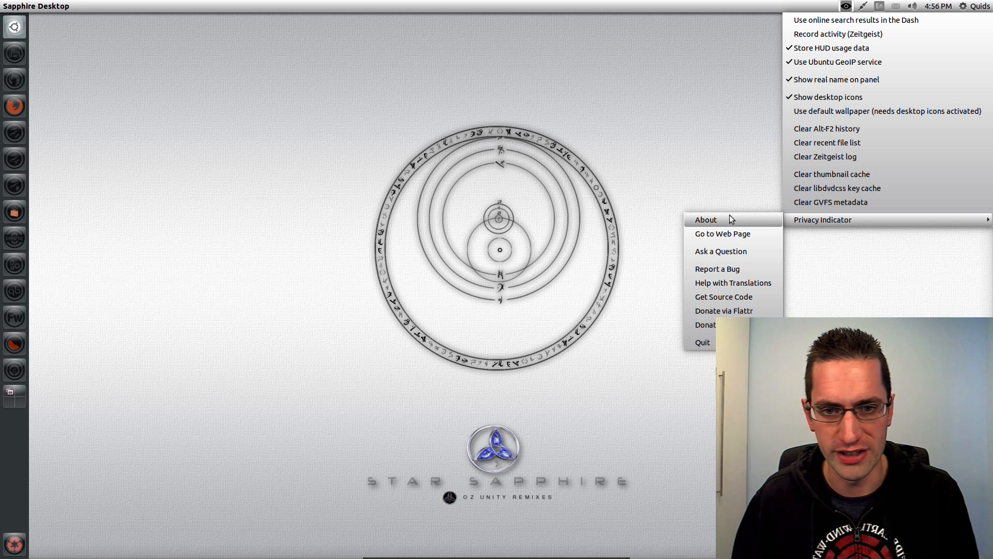
left_click(673, 140)
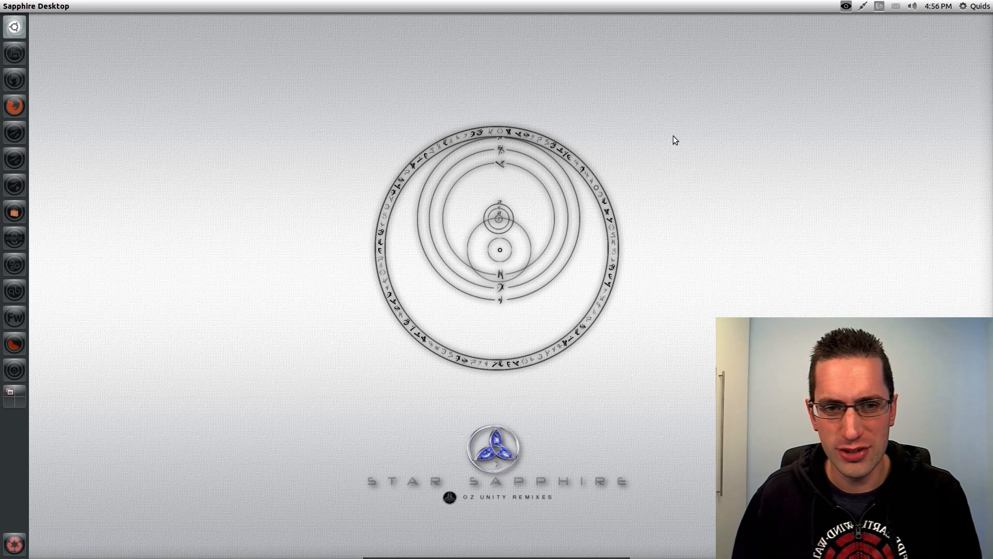
mouse_move(13, 54)
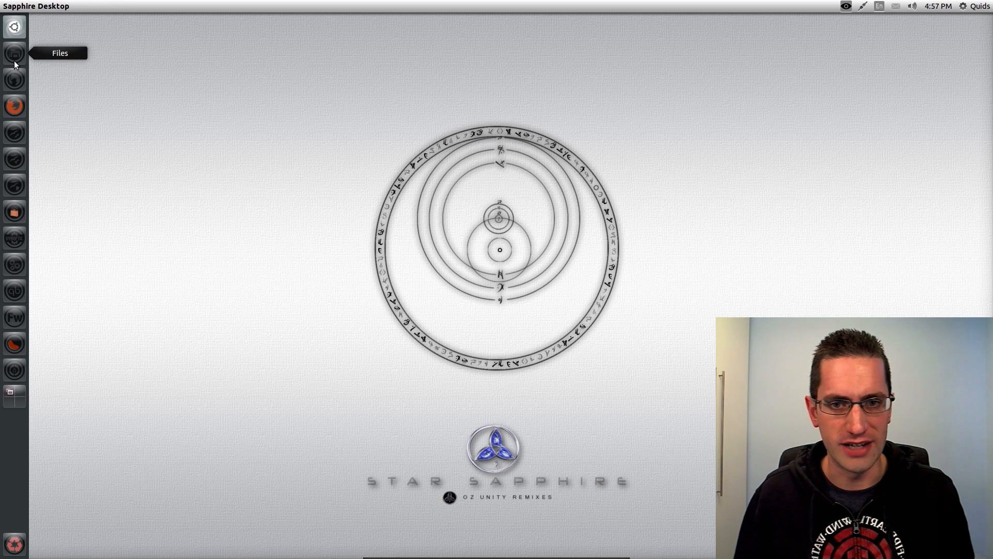
Launch Files, LibreOffice Writer and Firefox from the Unity launcher
left_click(14, 53)
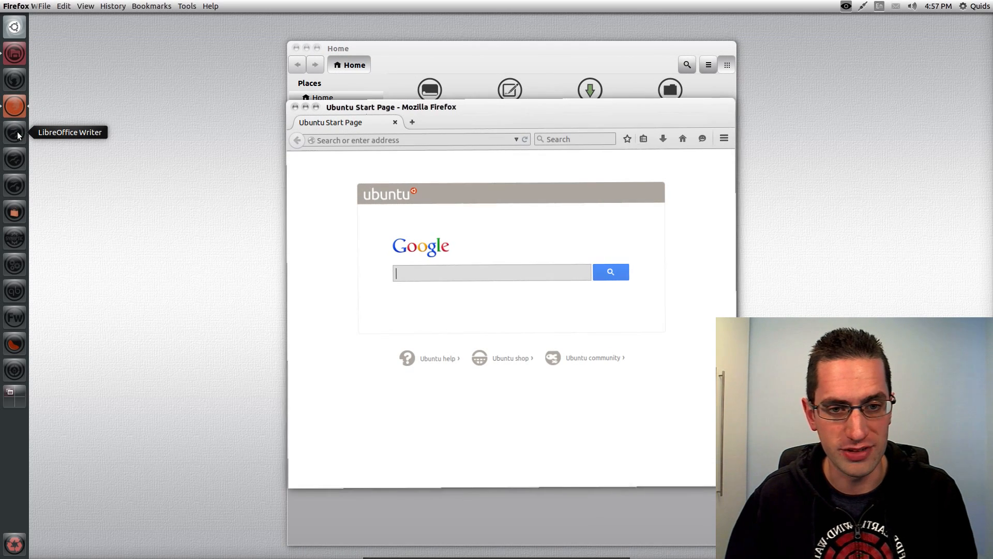
left_click(14, 133)
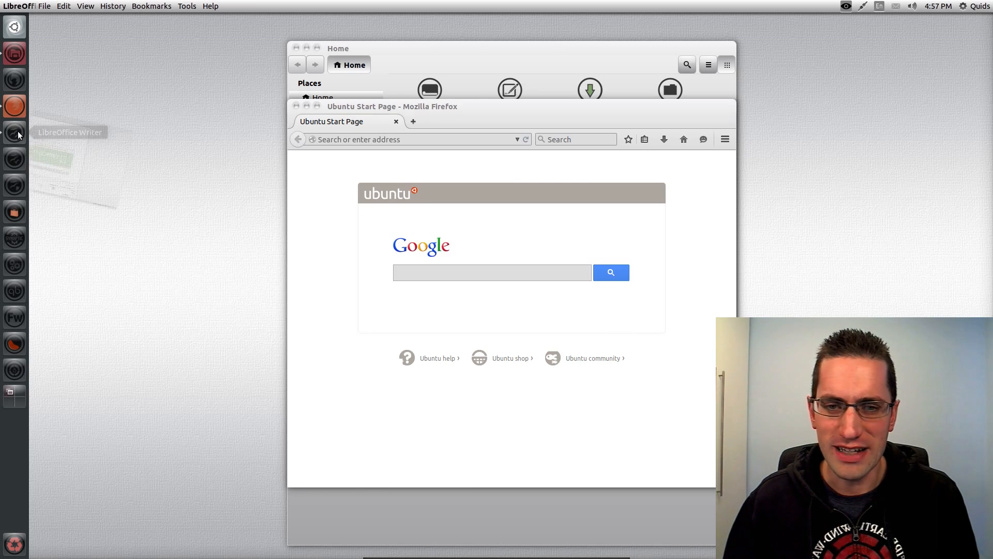
left_click(14, 132)
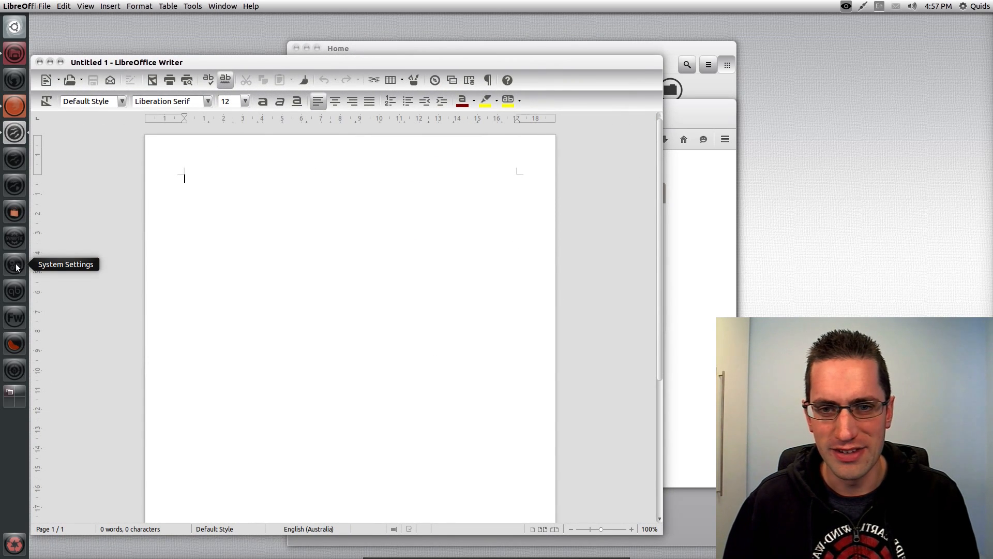
left_click(13, 263)
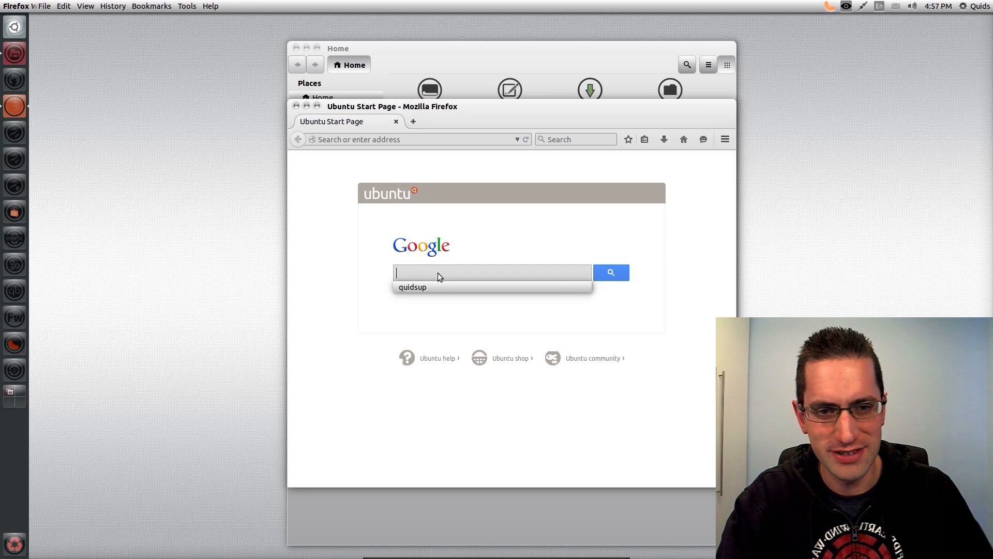
Search Google for 'quidsup' and open the QuidsUp home page
left_click(413, 287)
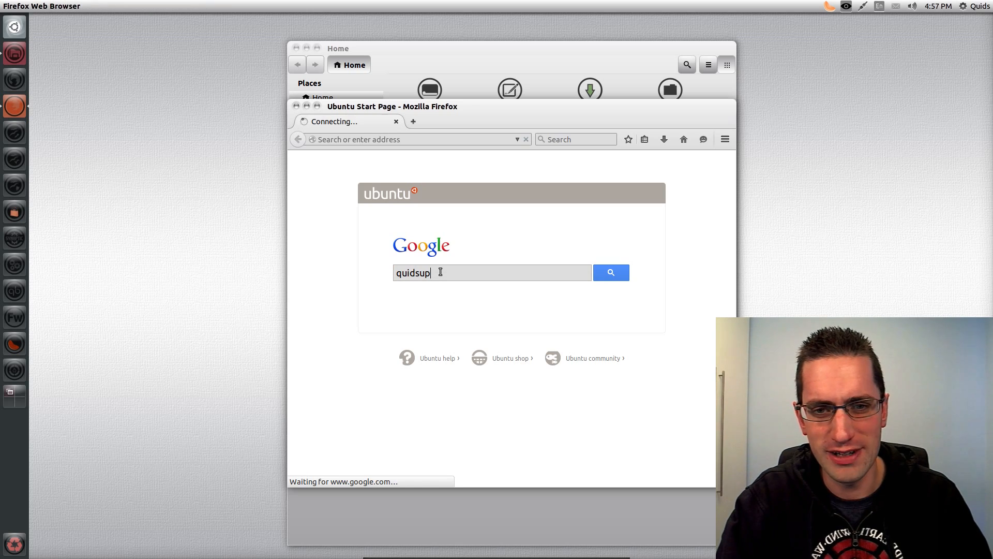
left_click(610, 272)
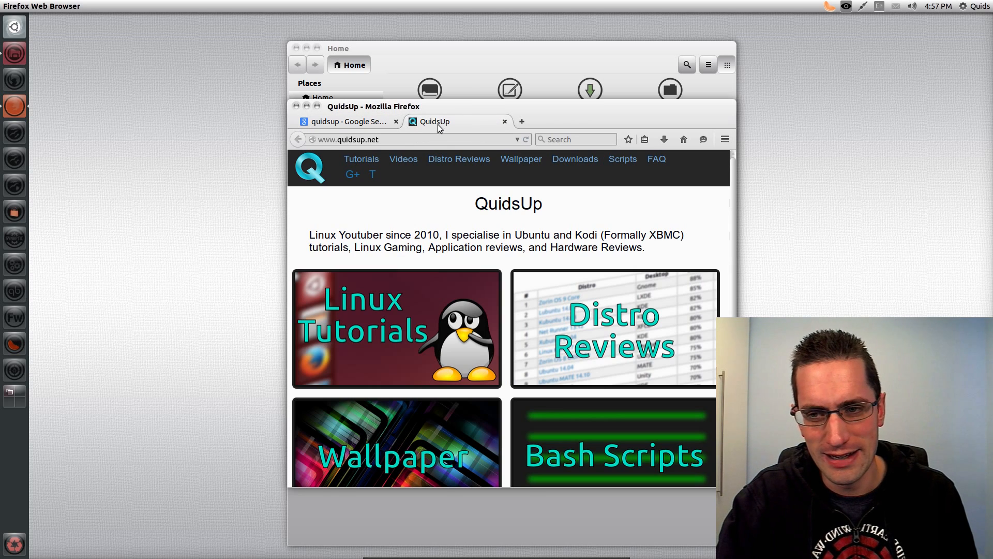
left_click(347, 121)
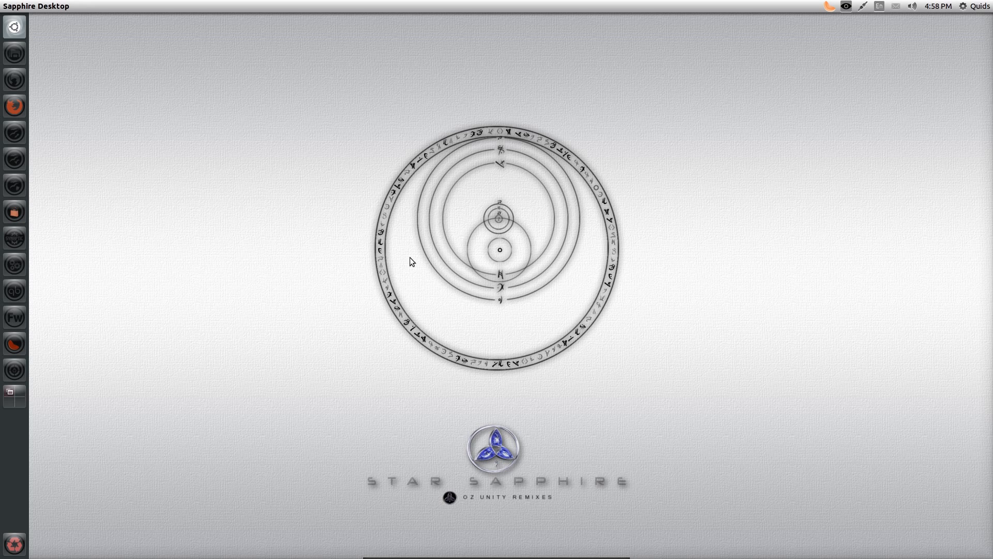
mouse_move(8, 363)
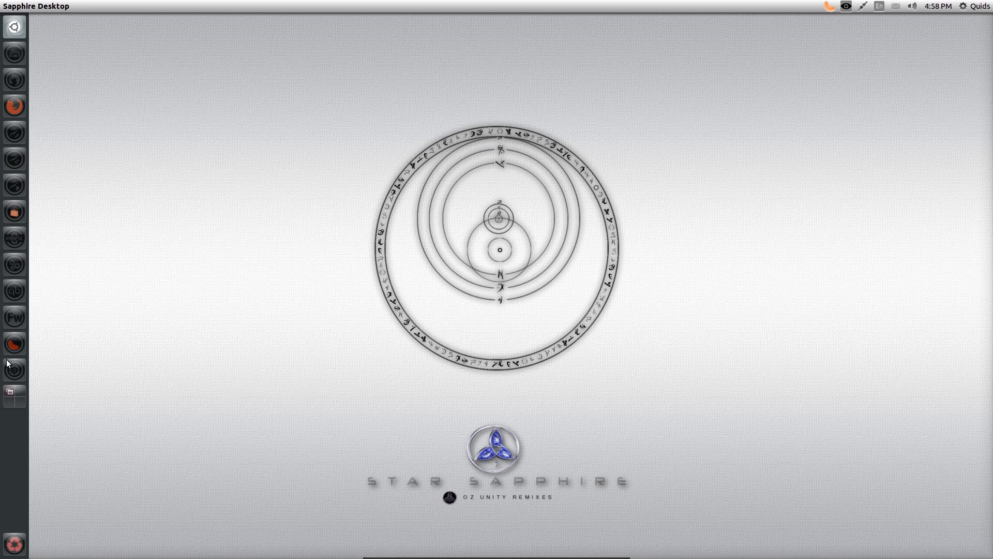
left_click(829, 6)
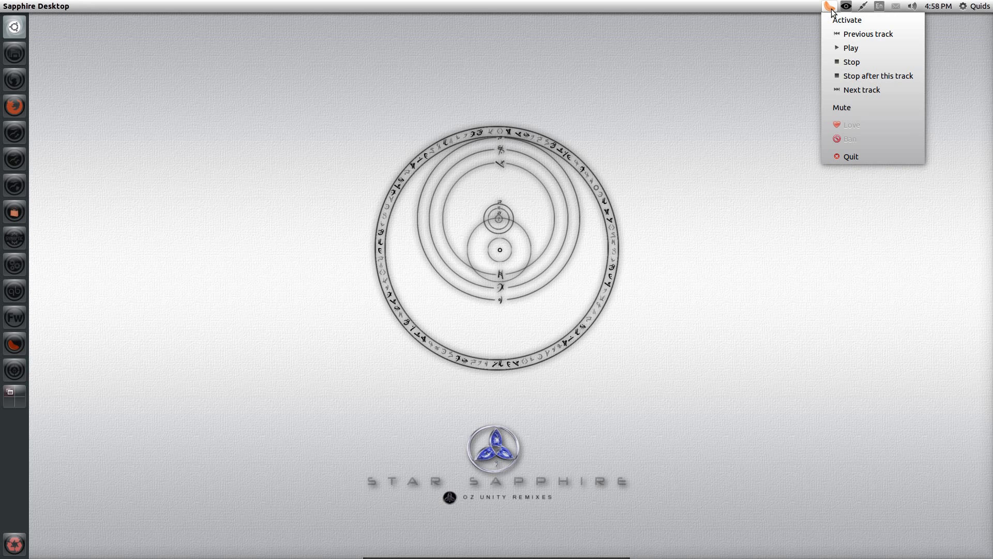
left_click(845, 6)
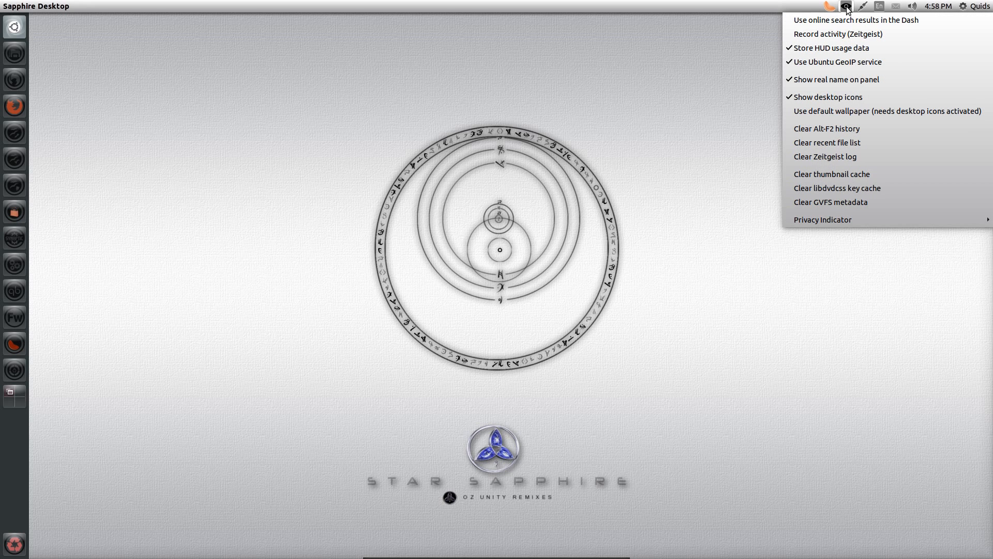
mouse_move(852, 97)
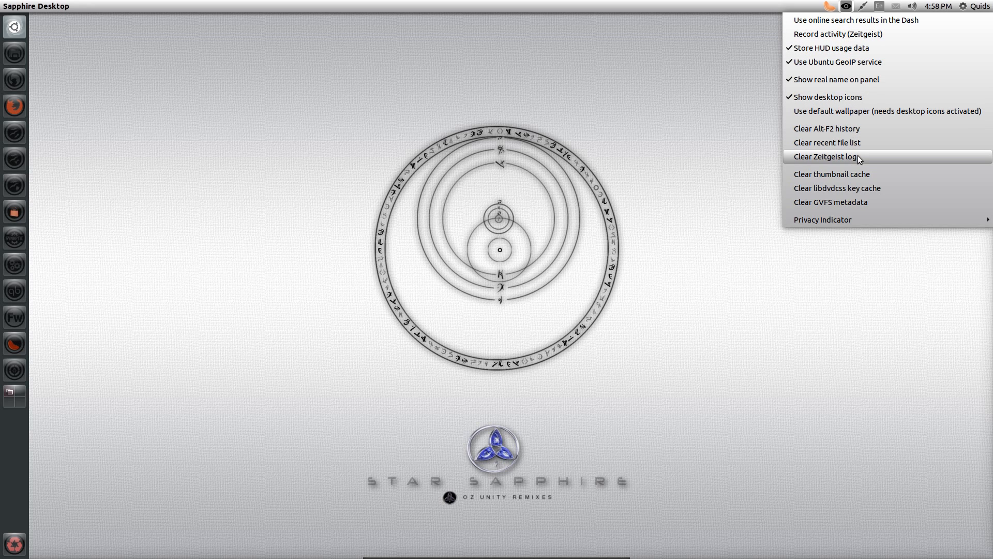
mouse_move(857, 158)
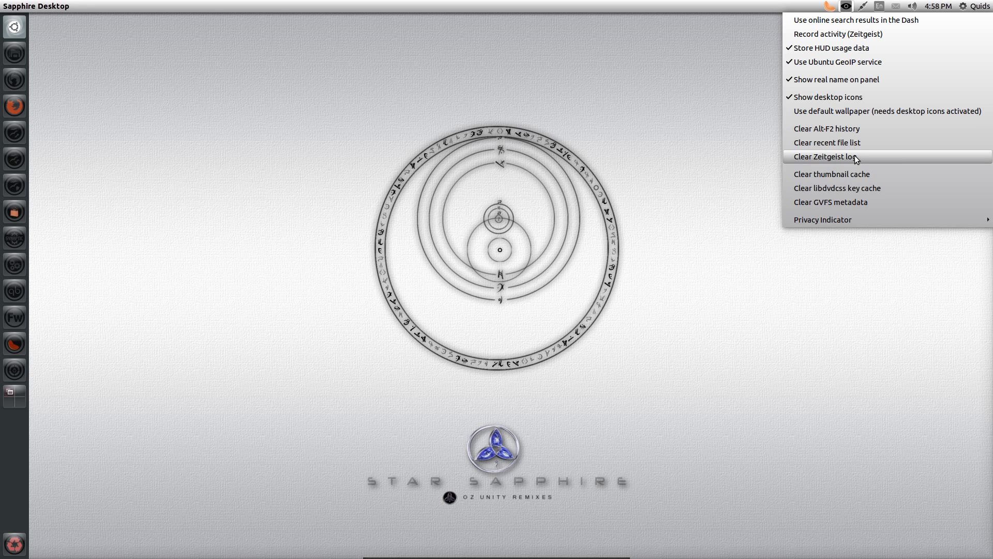
mouse_move(849, 203)
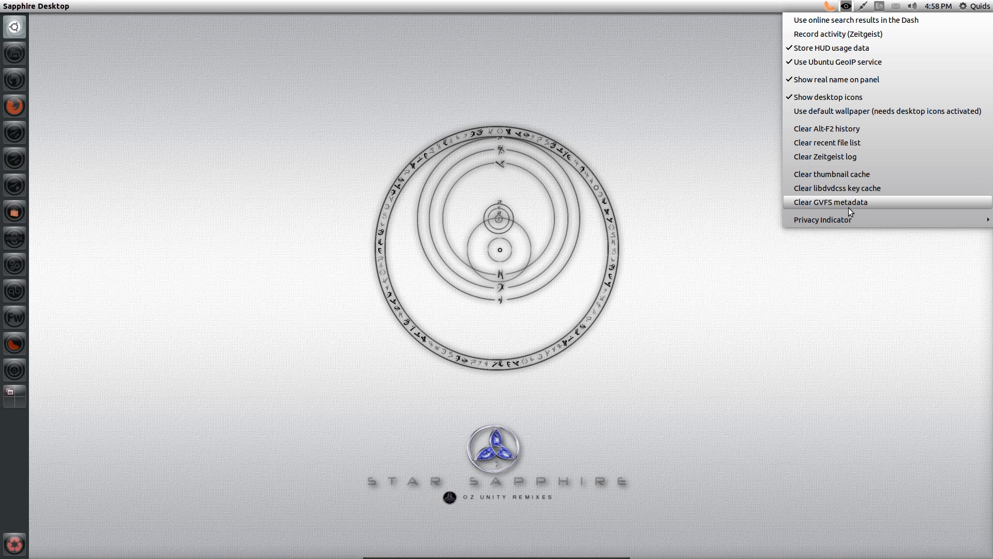
left_click(864, 6)
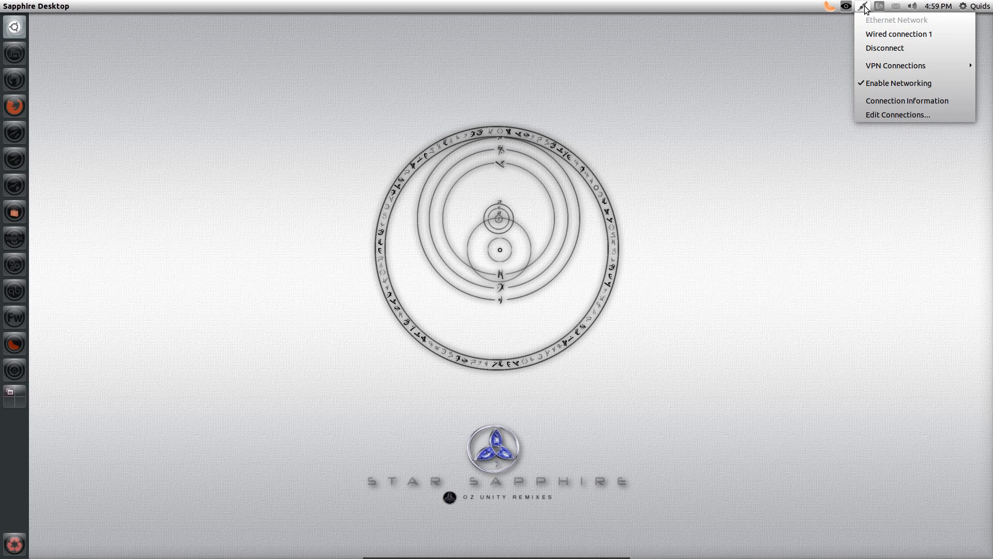
left_click(896, 6)
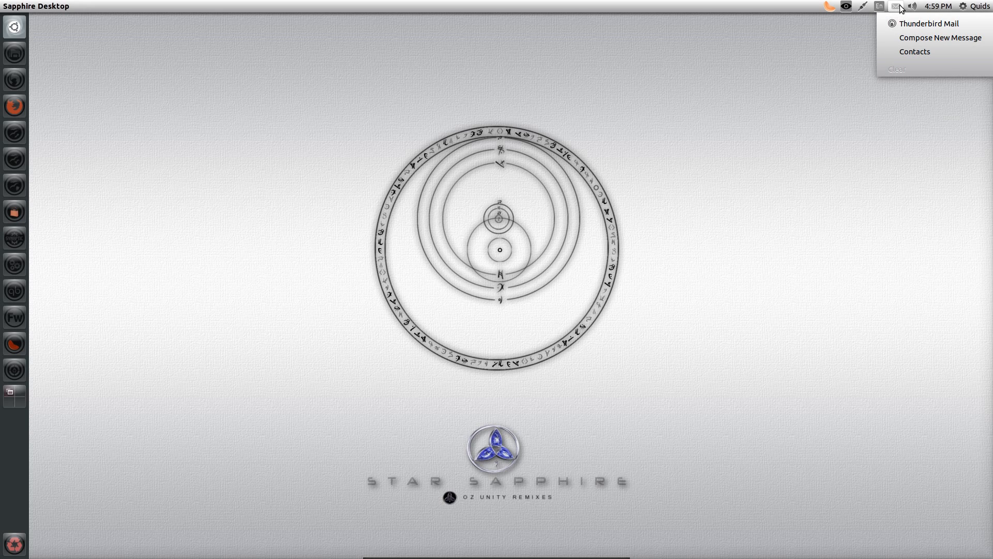
left_click(912, 6)
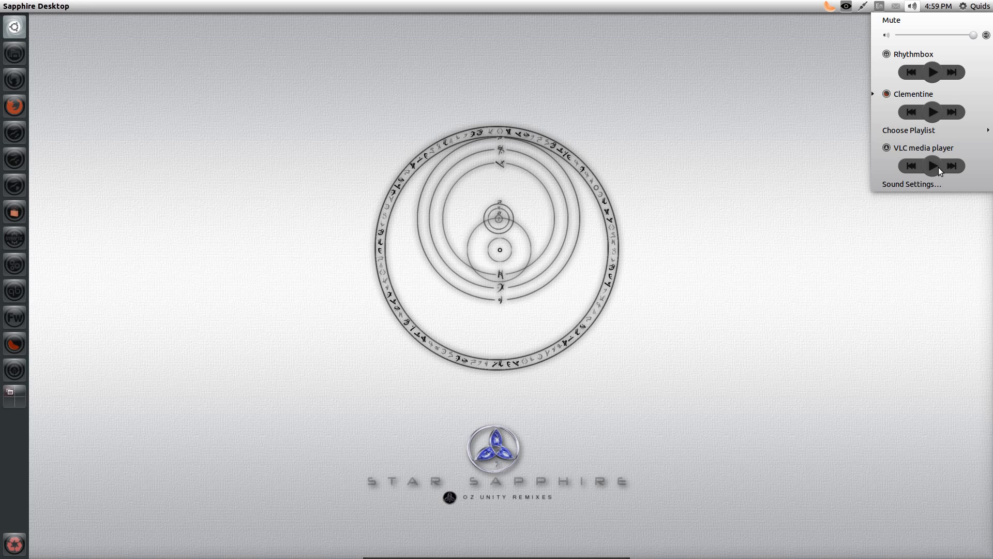
mouse_move(924, 108)
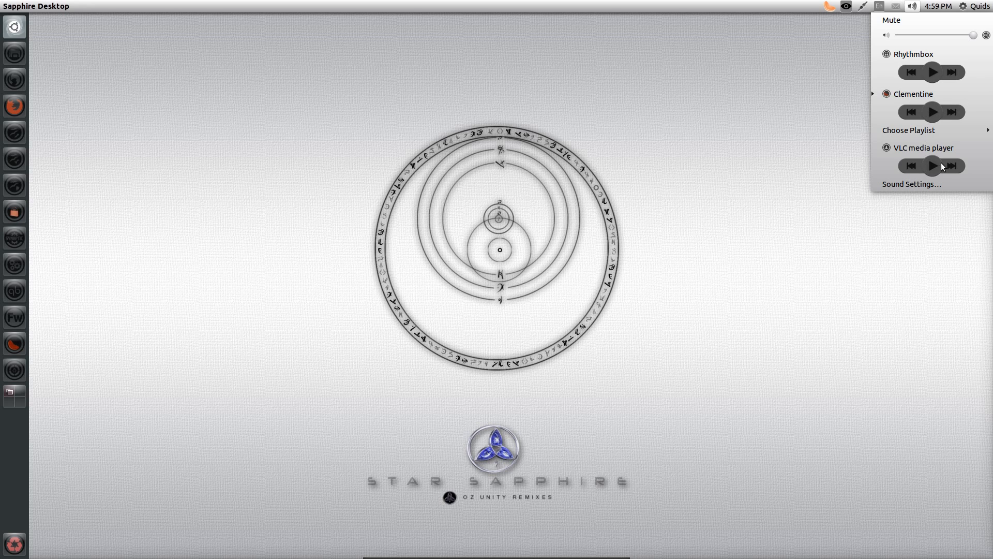
left_click(936, 6)
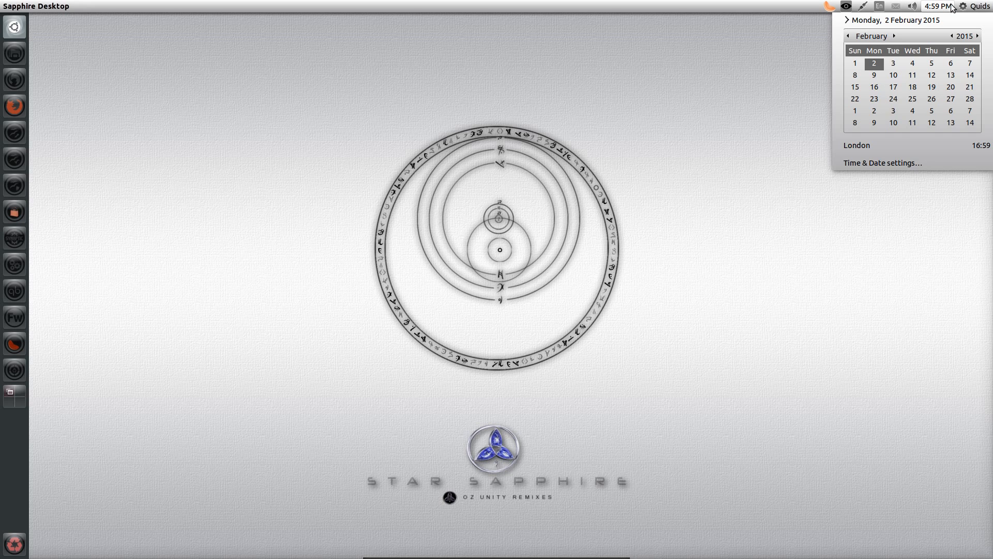
left_click(978, 6)
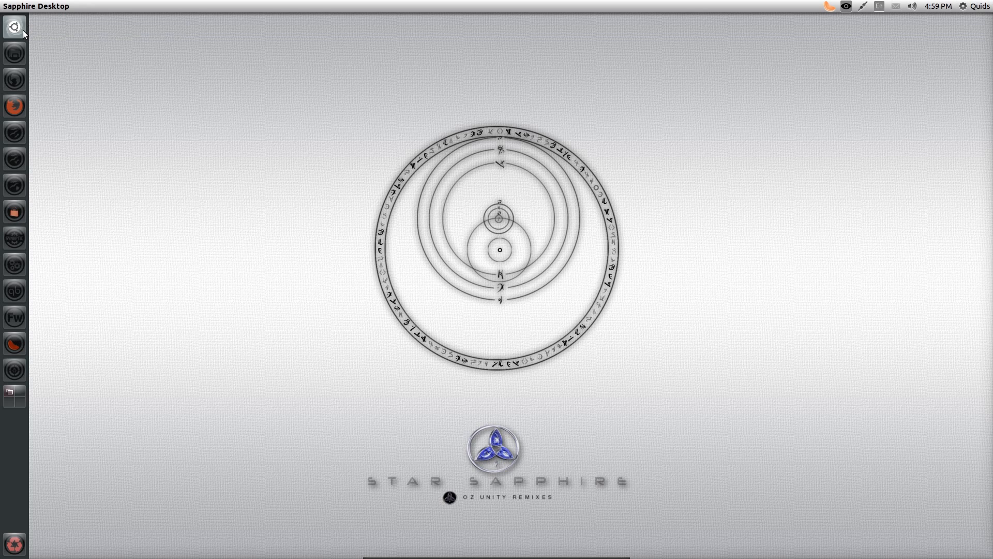
Open the Dash from the Ubuntu button and switch to the applications lens
left_click(13, 26)
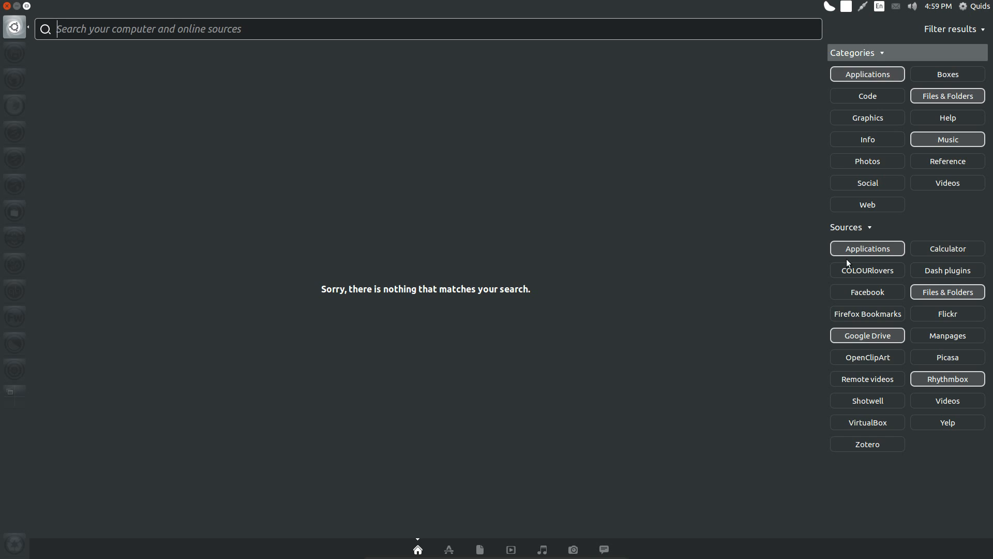
mouse_move(292, 264)
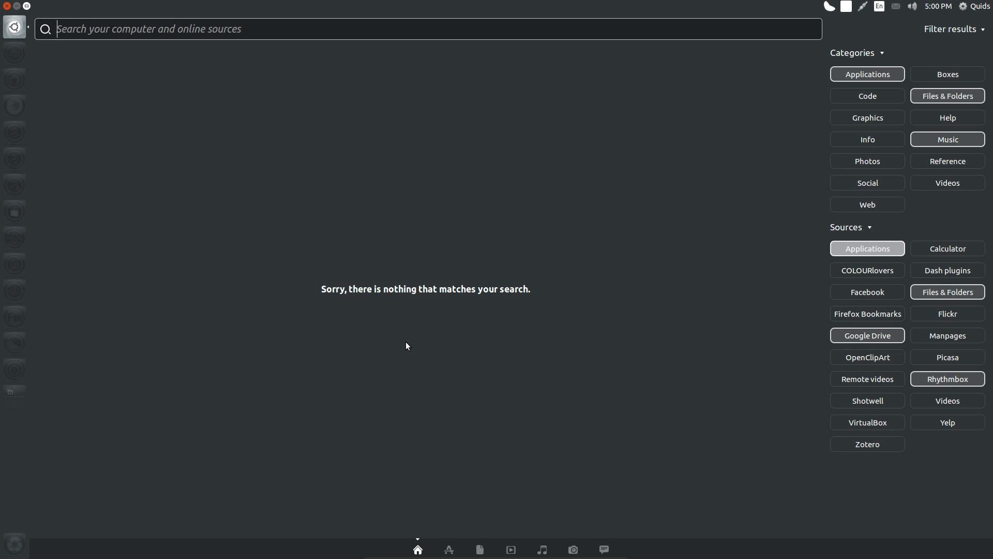
mouse_move(402, 343)
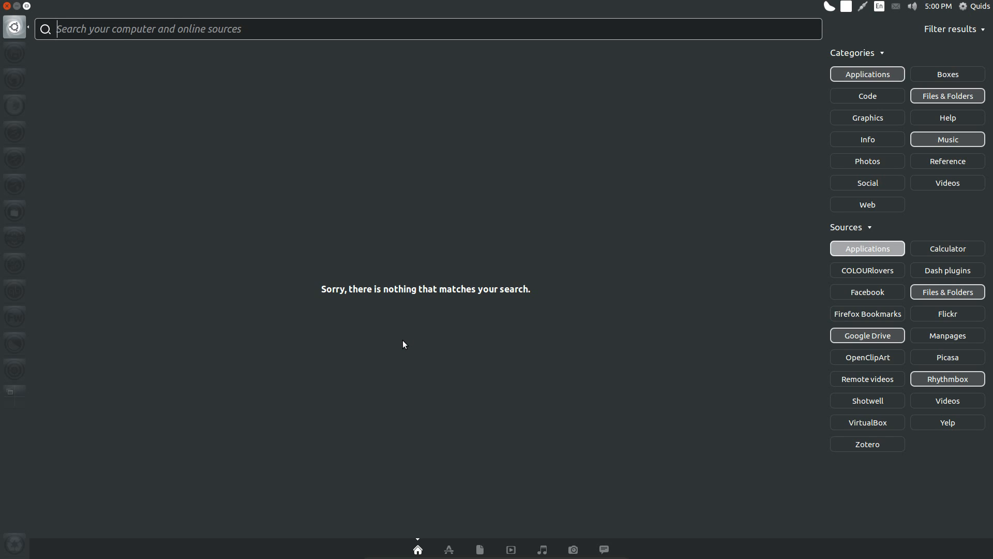
left_click(448, 549)
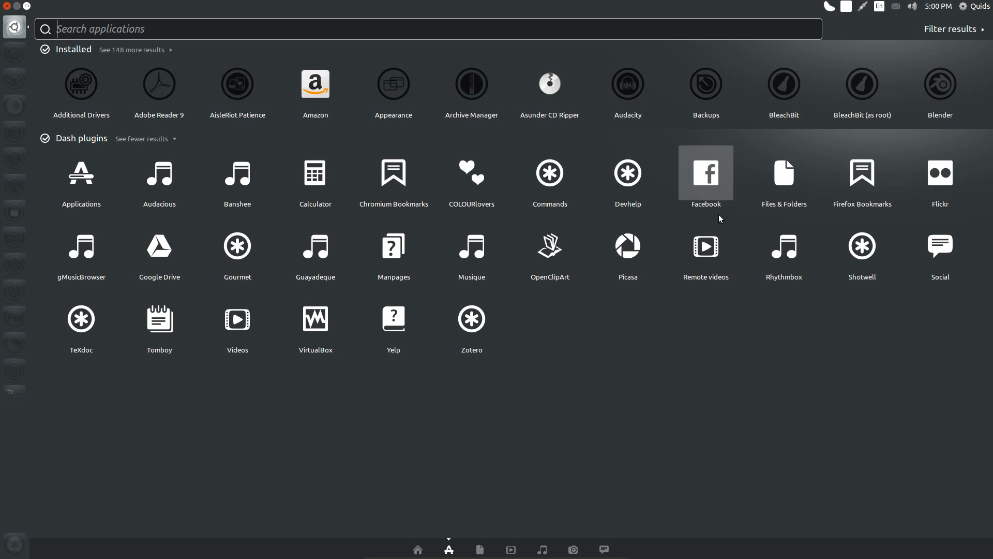
mouse_move(739, 187)
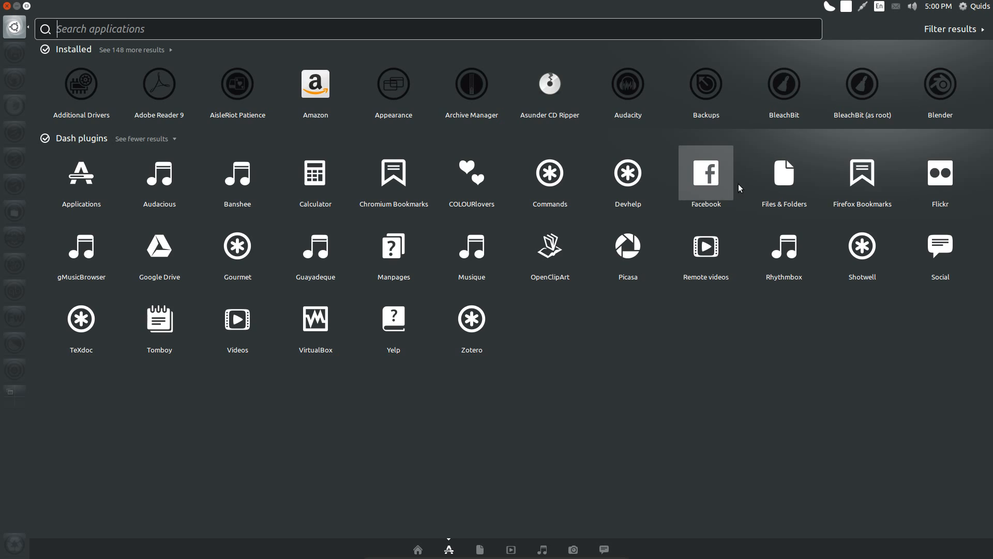
mouse_move(862, 172)
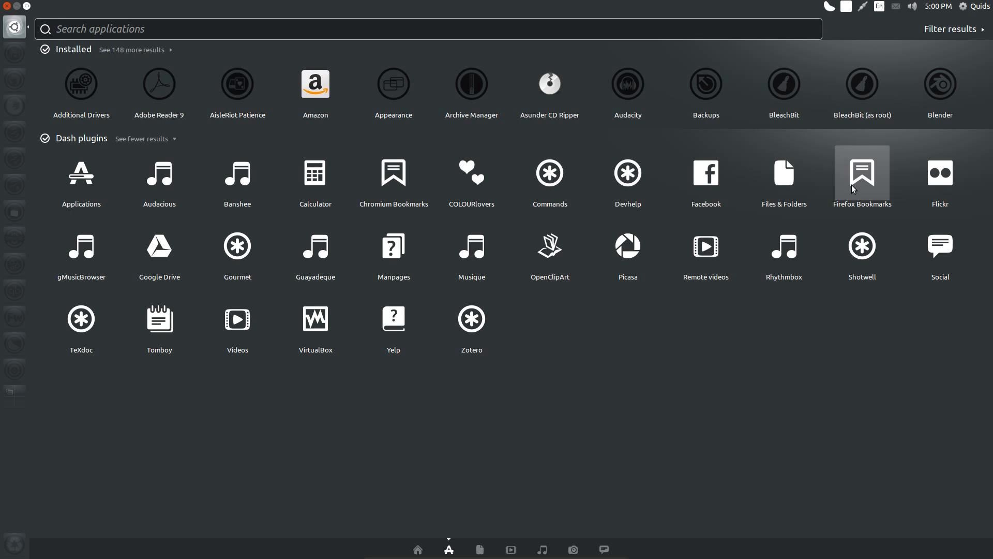
mouse_move(394, 173)
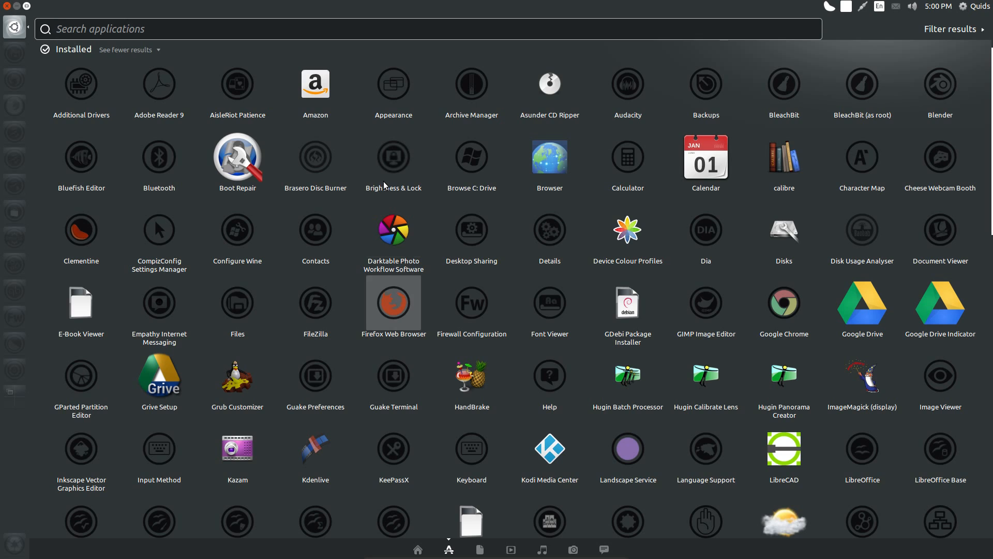
mouse_move(489, 221)
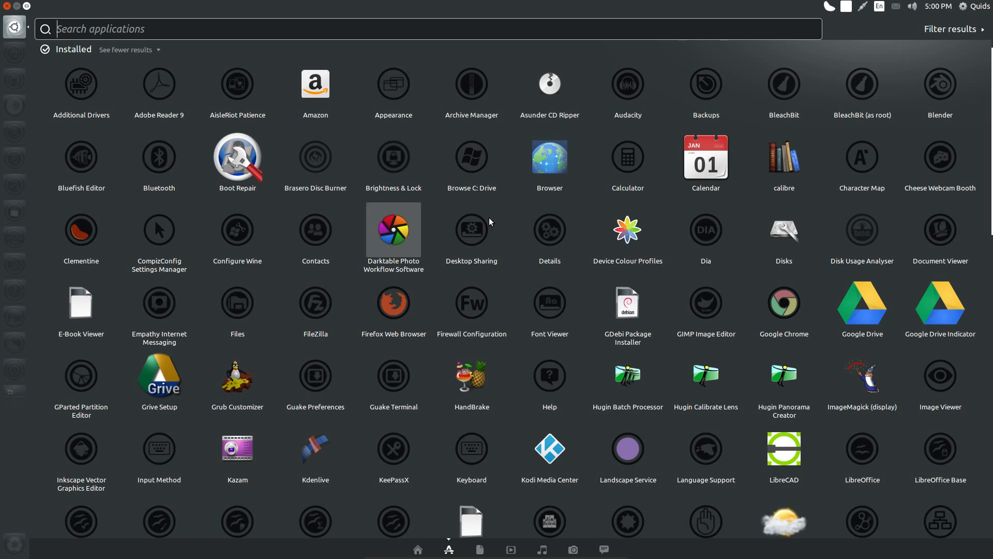
Scroll down through the expanded list of installed applications
scroll("down", 3)
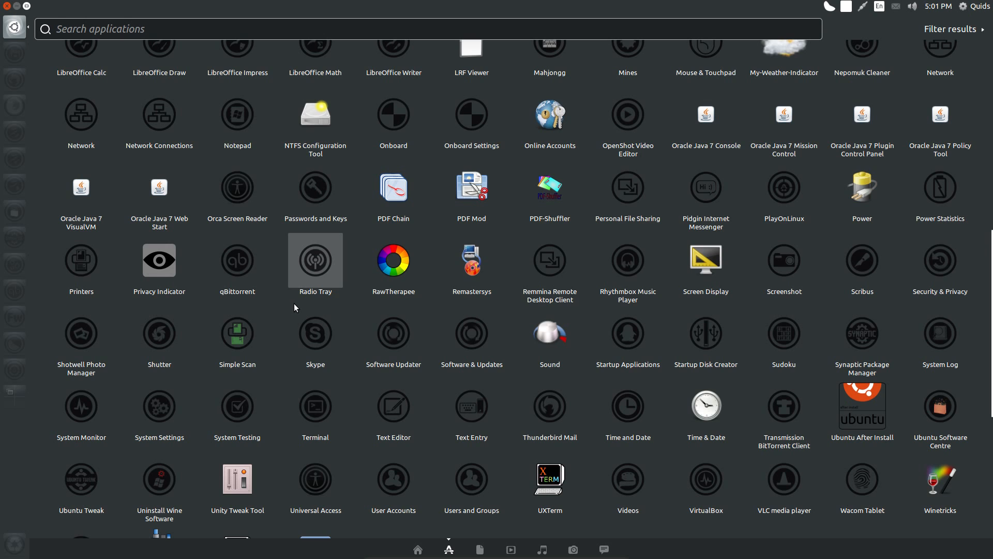
scroll("down", 3)
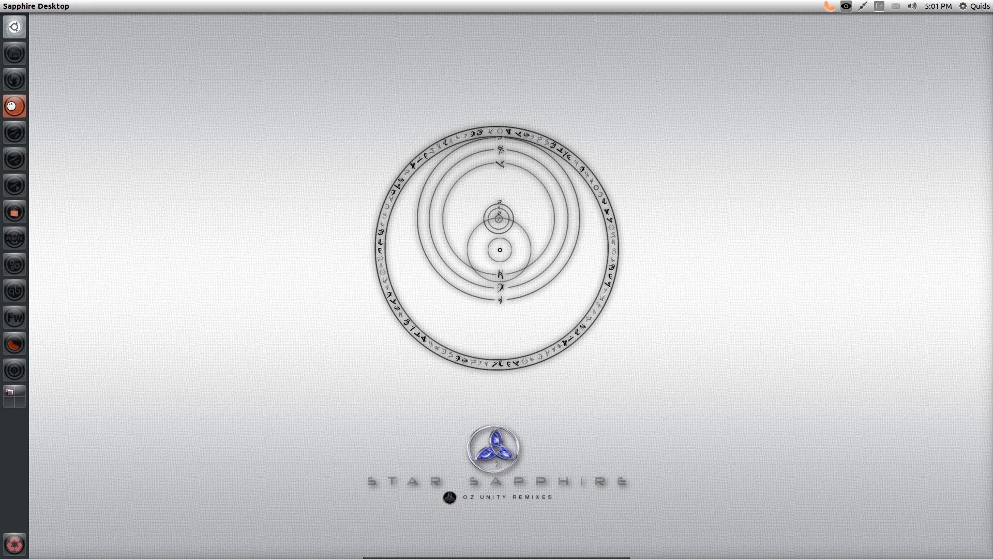
Launch Firefox on the Ubuntu Start Page, then the Files home folder
left_click(14, 106)
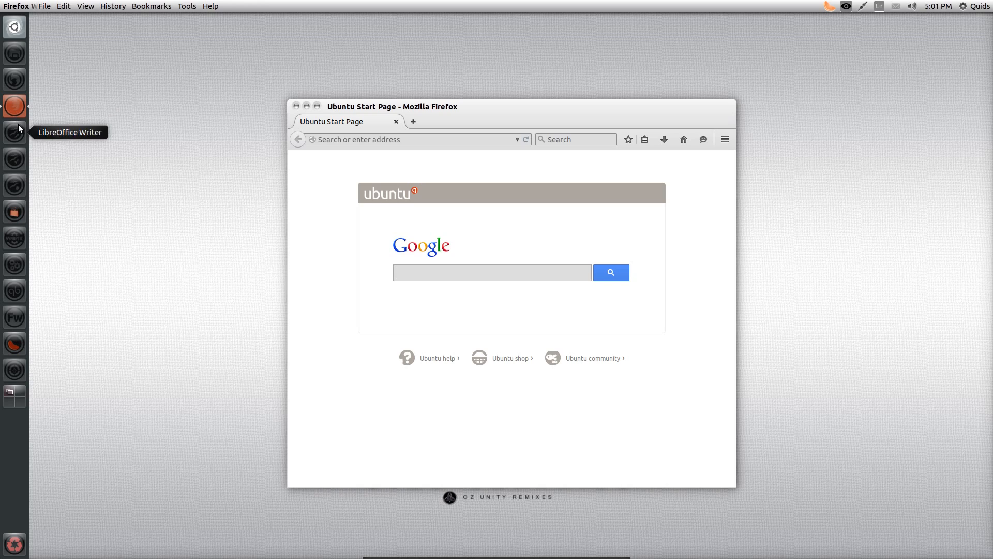
mouse_move(14, 211)
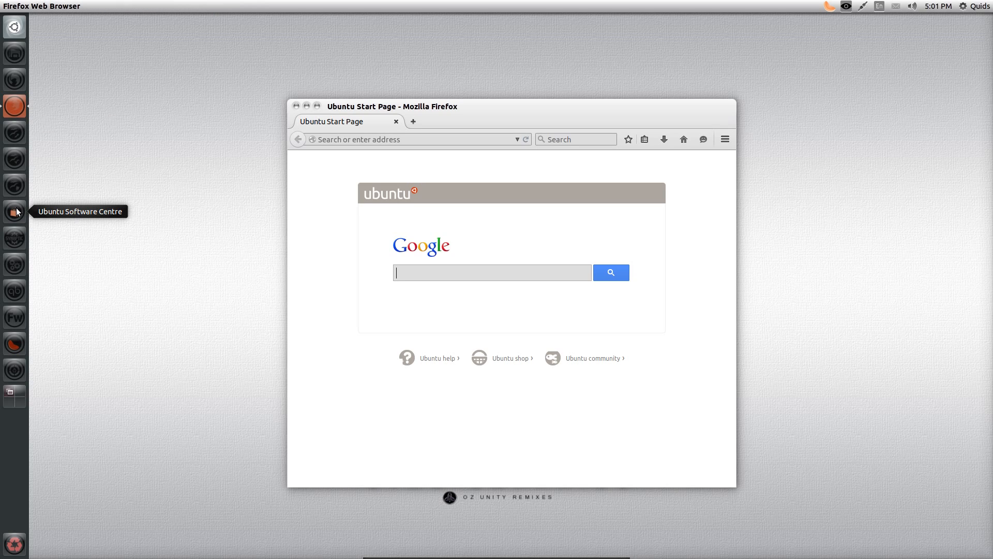
mouse_move(14, 53)
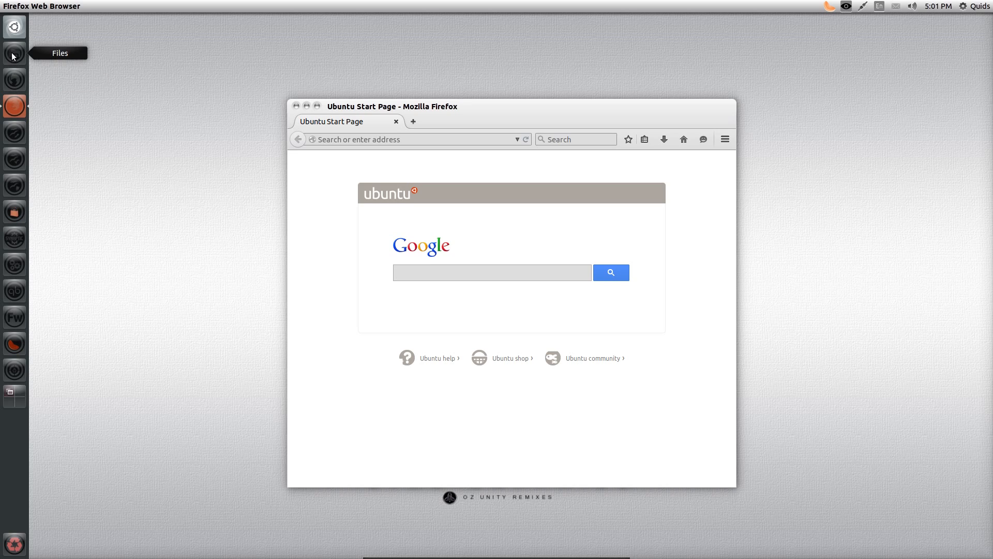
left_click(14, 54)
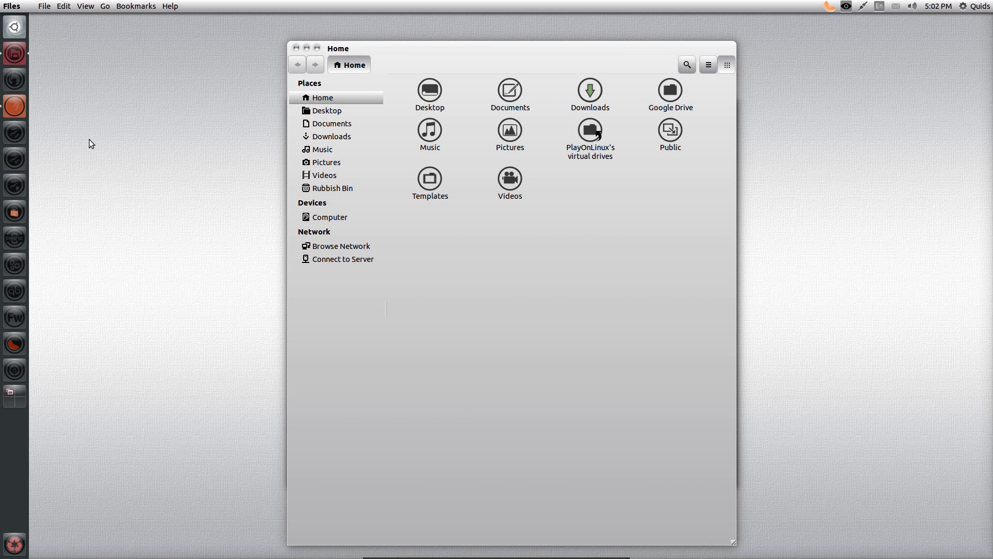
mouse_move(69, 280)
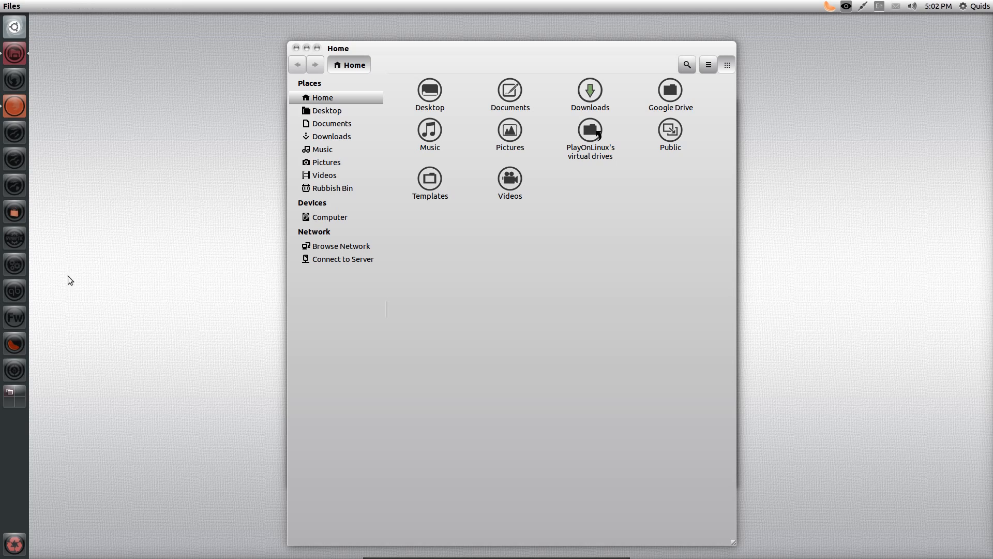
mouse_move(19, 304)
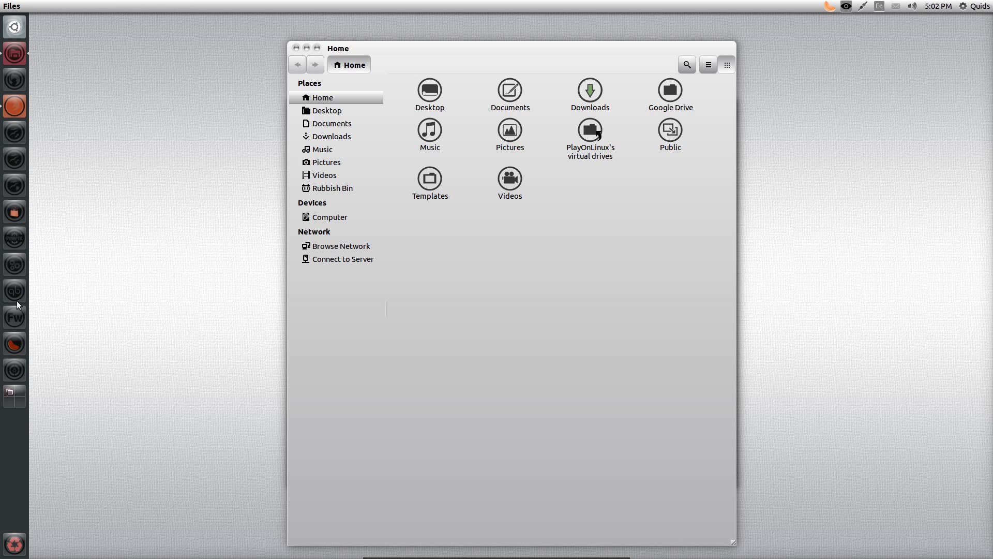
mouse_move(14, 371)
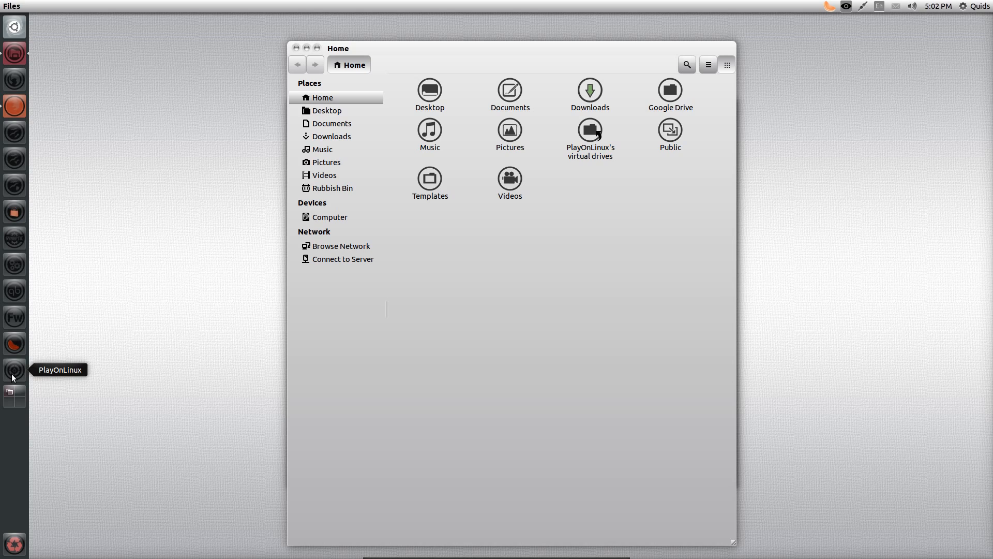
mouse_move(14, 186)
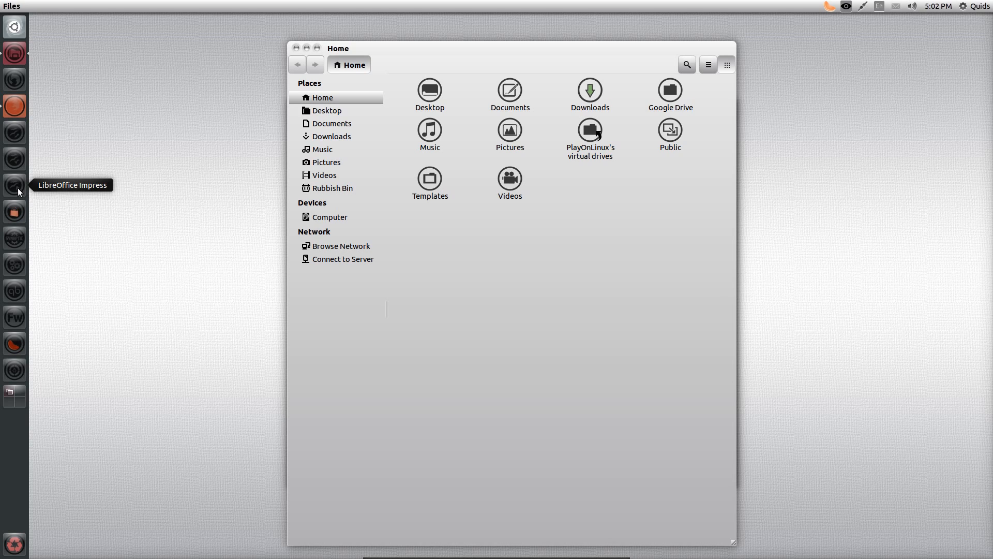
mouse_move(19, 159)
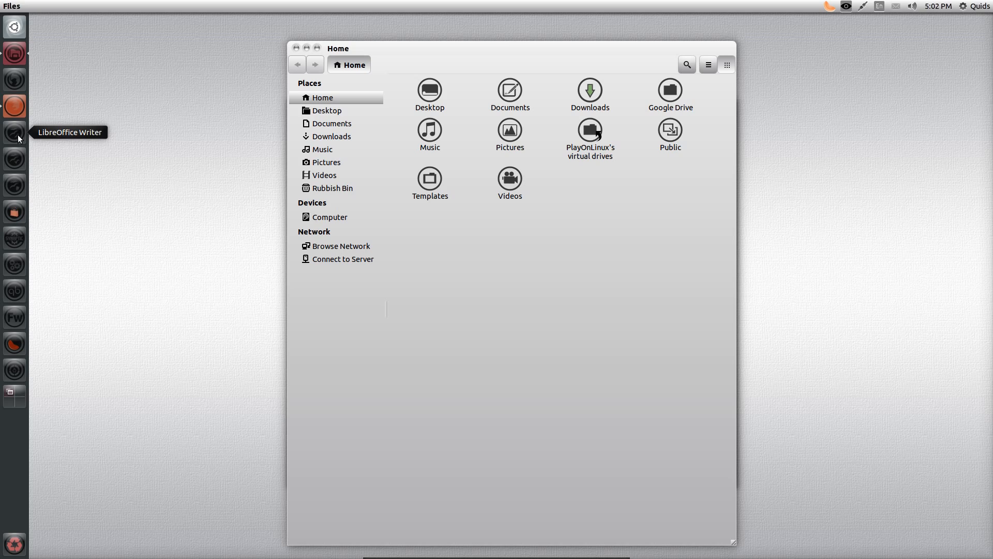
mouse_move(19, 182)
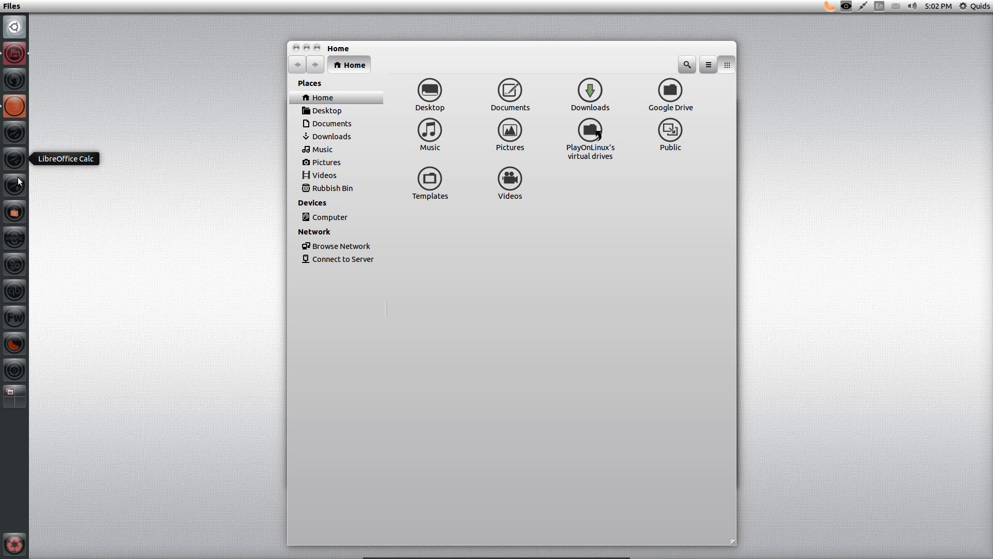
mouse_move(13, 184)
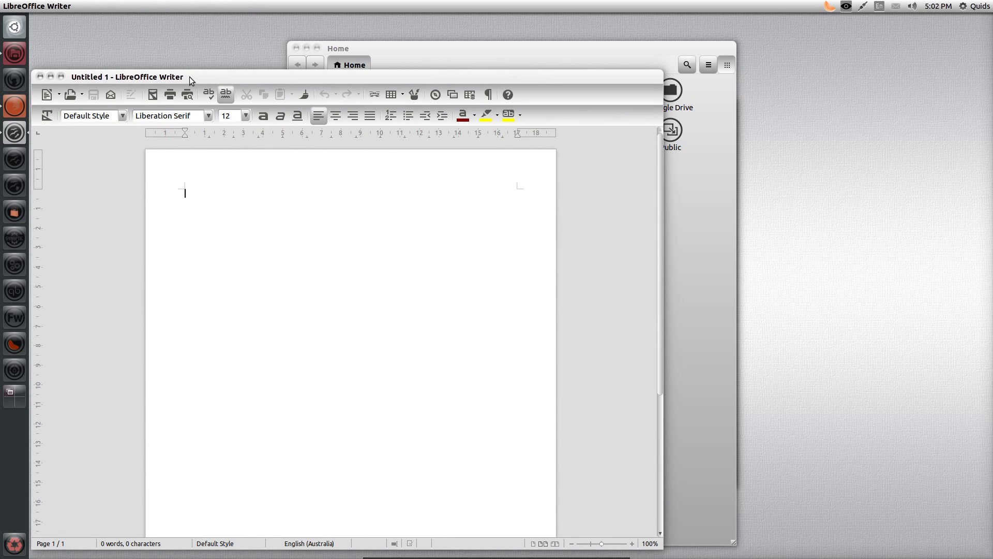
mouse_move(77, 81)
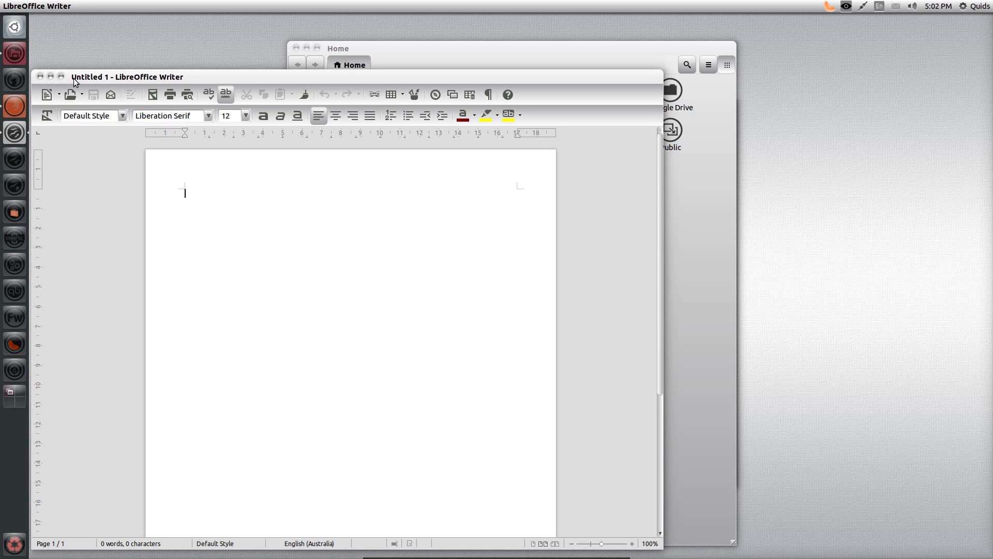
mouse_move(518, 93)
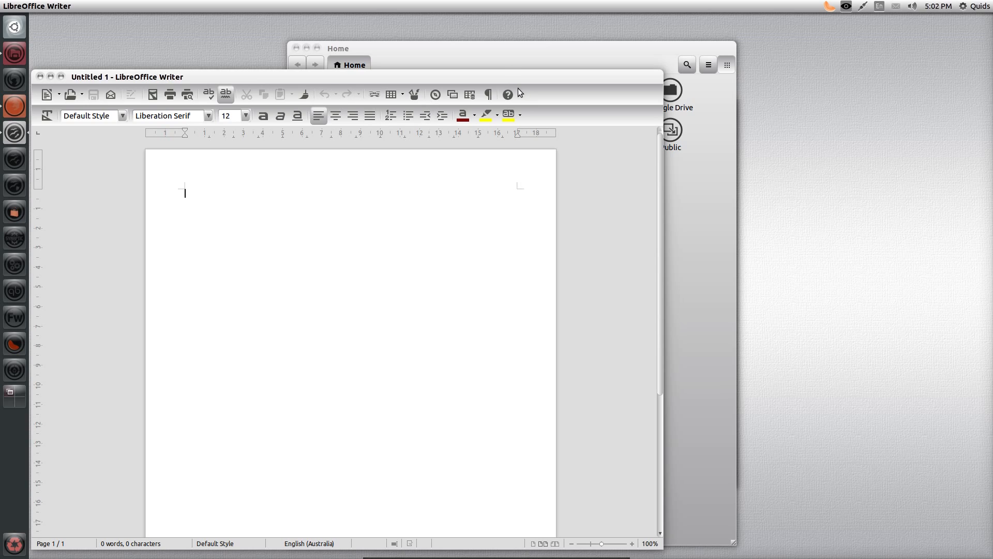
mouse_move(105, 256)
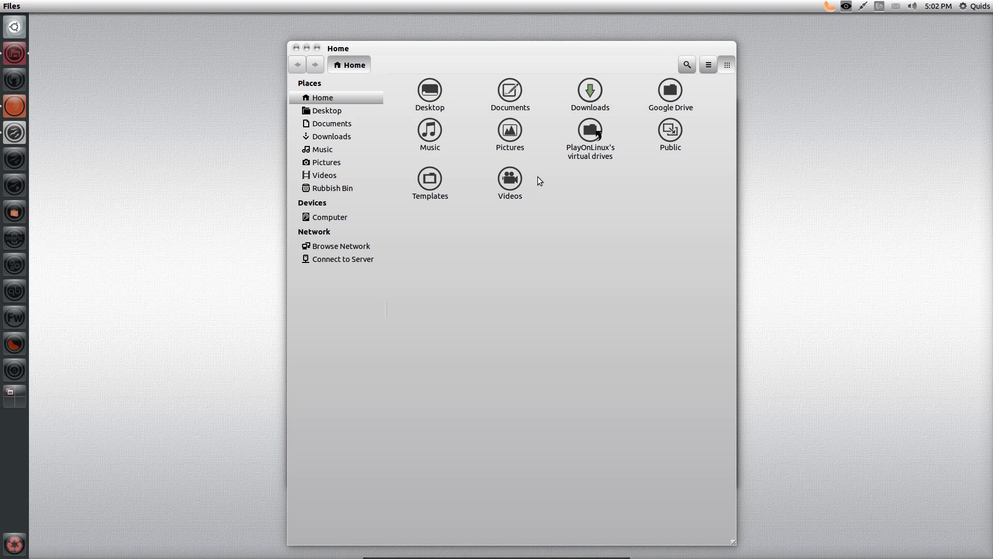
mouse_move(588, 131)
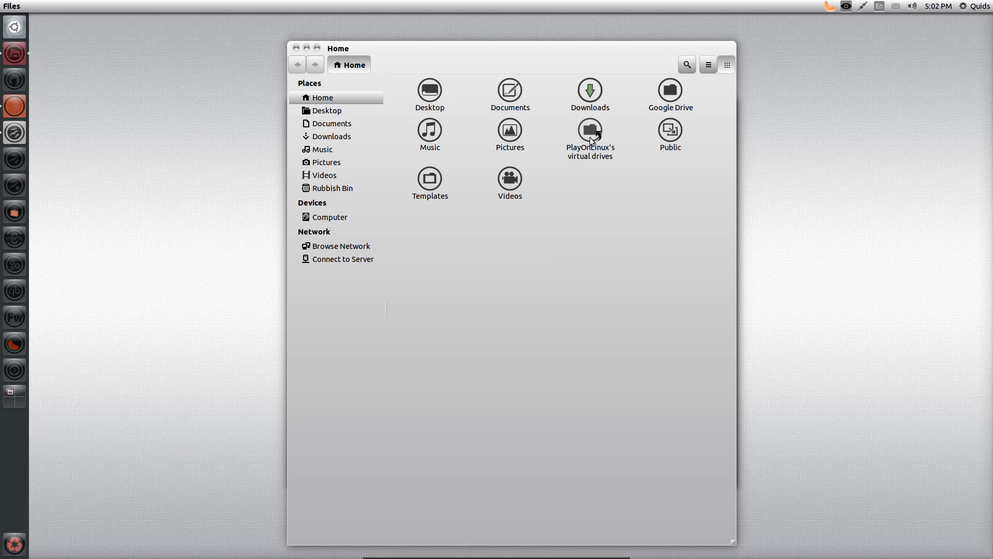
mouse_move(688, 79)
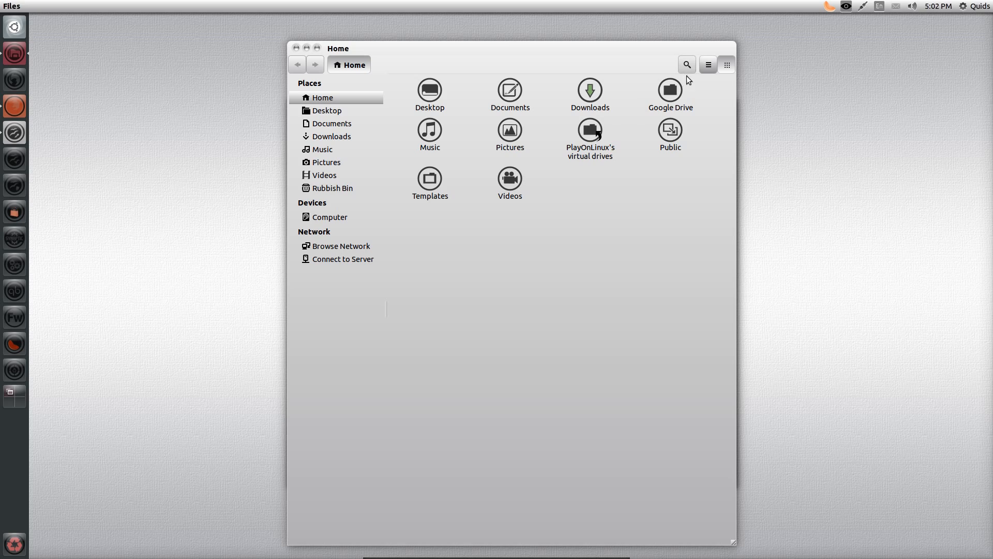
Open Google Drive › Design Ideas and select the black_and_white_living_room image
double_click(669, 90)
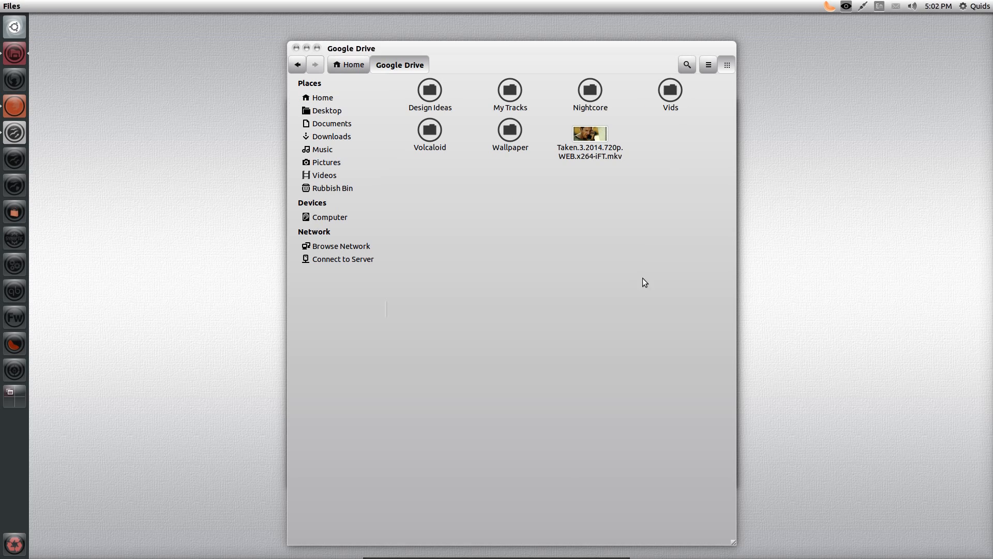
mouse_move(538, 236)
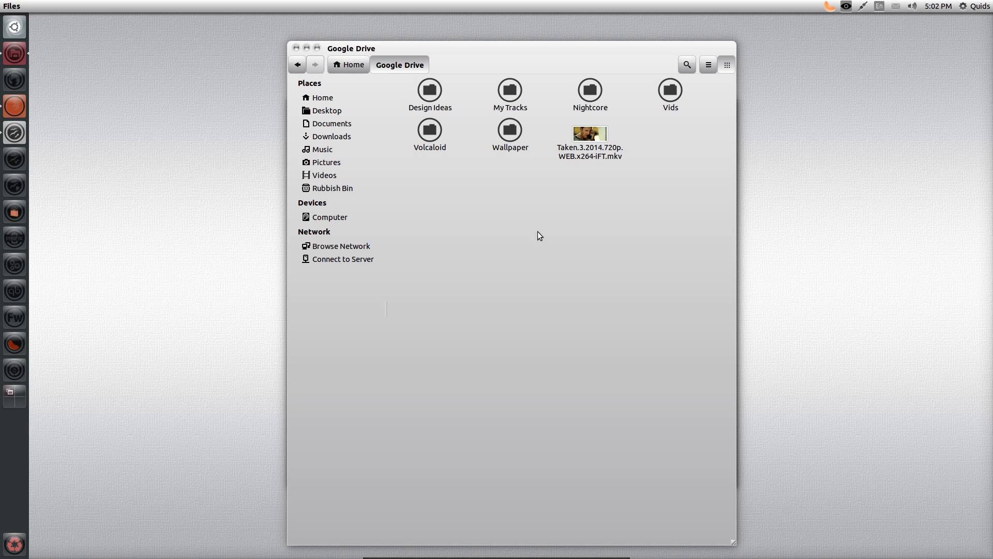
mouse_move(589, 112)
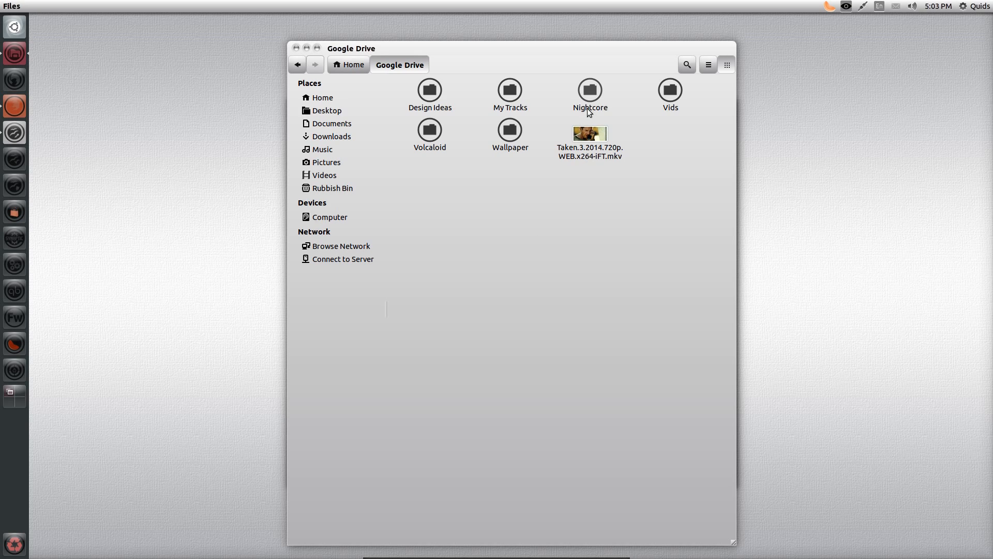
mouse_move(671, 323)
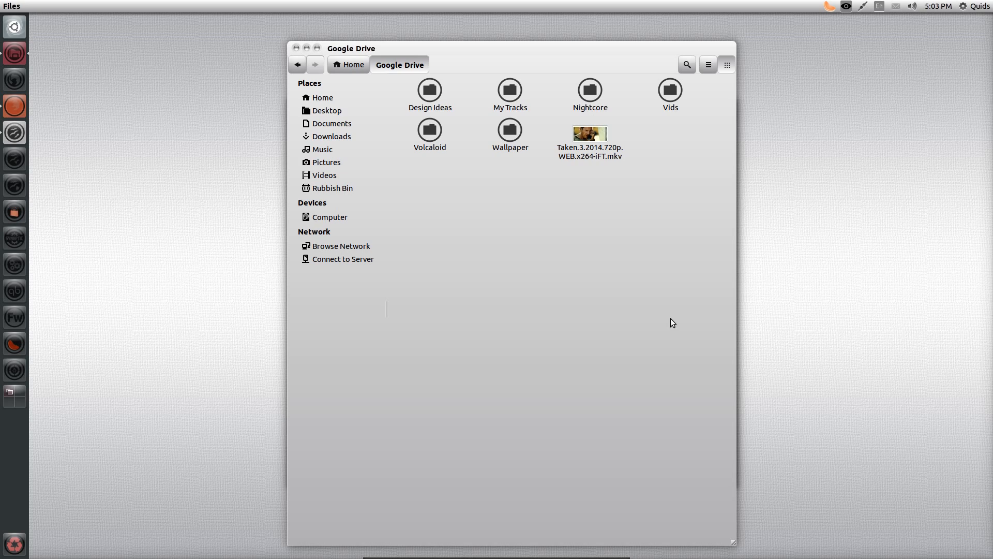
double_click(428, 89)
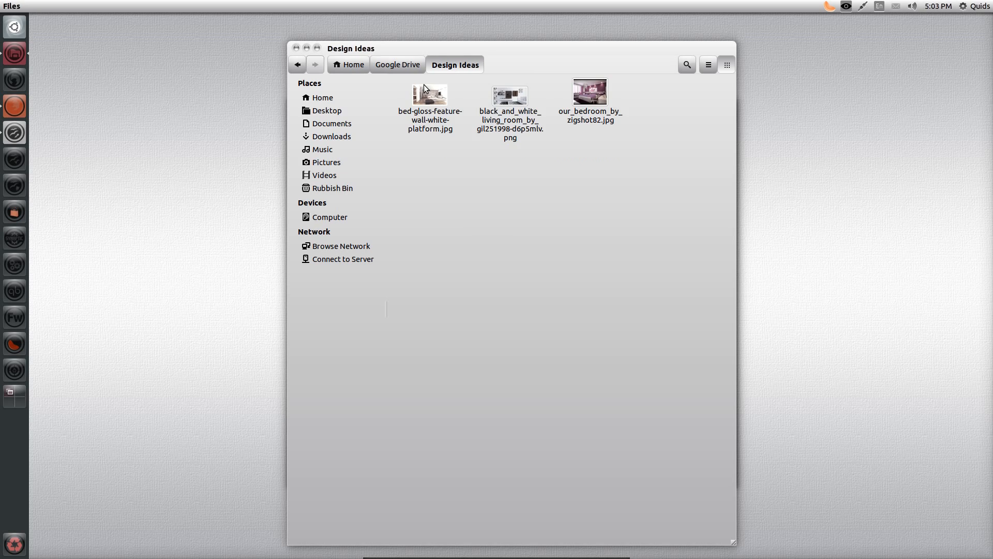
left_click(509, 101)
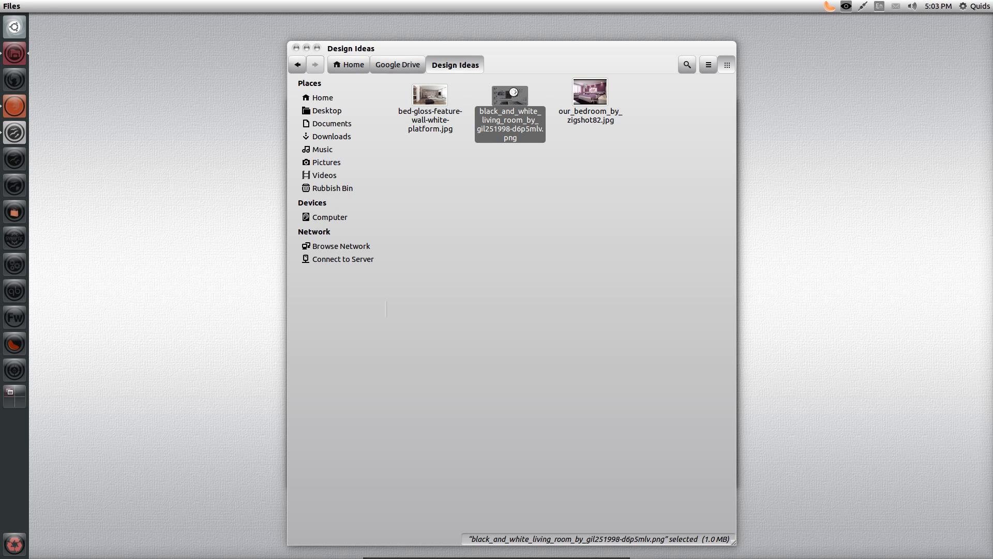
double_click(509, 95)
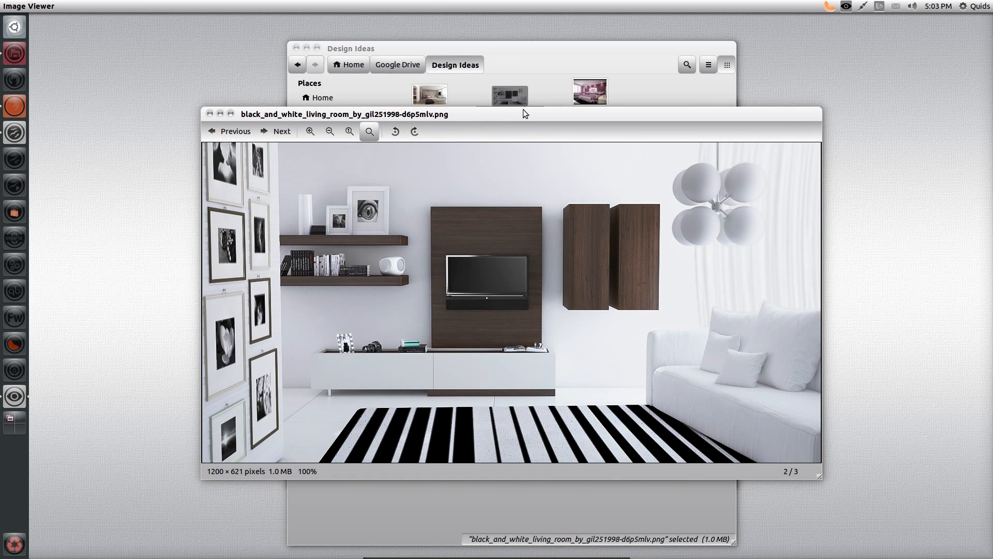
mouse_move(512, 130)
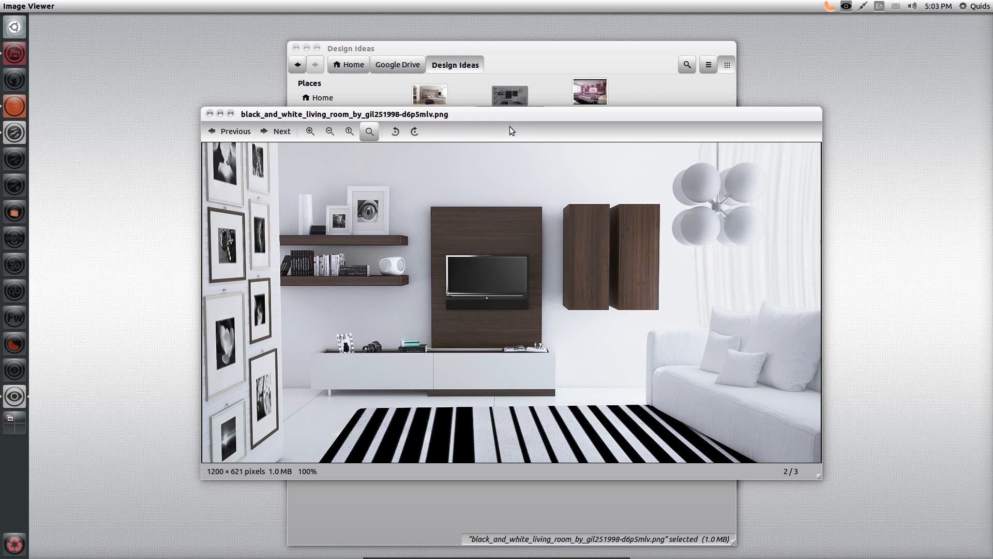
mouse_move(475, 160)
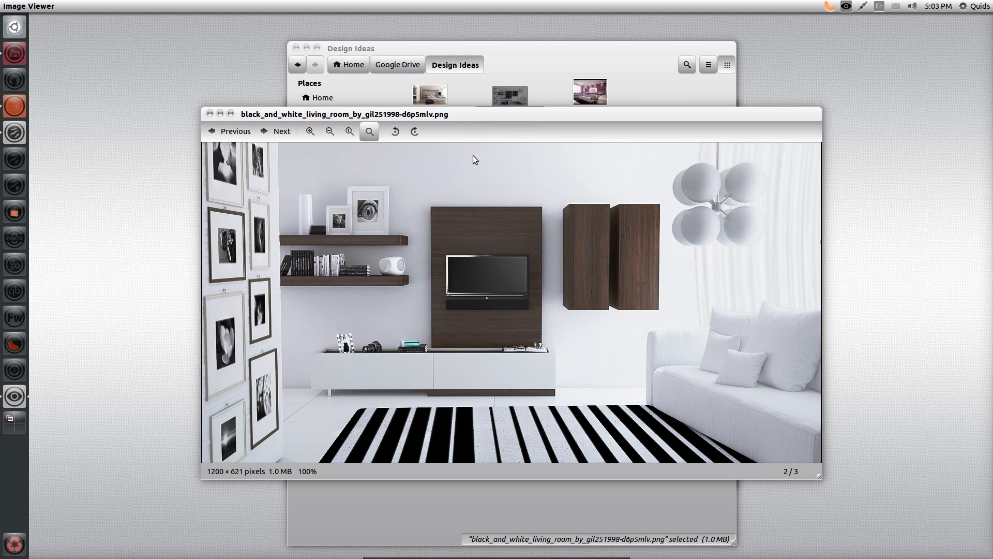
mouse_move(298, 163)
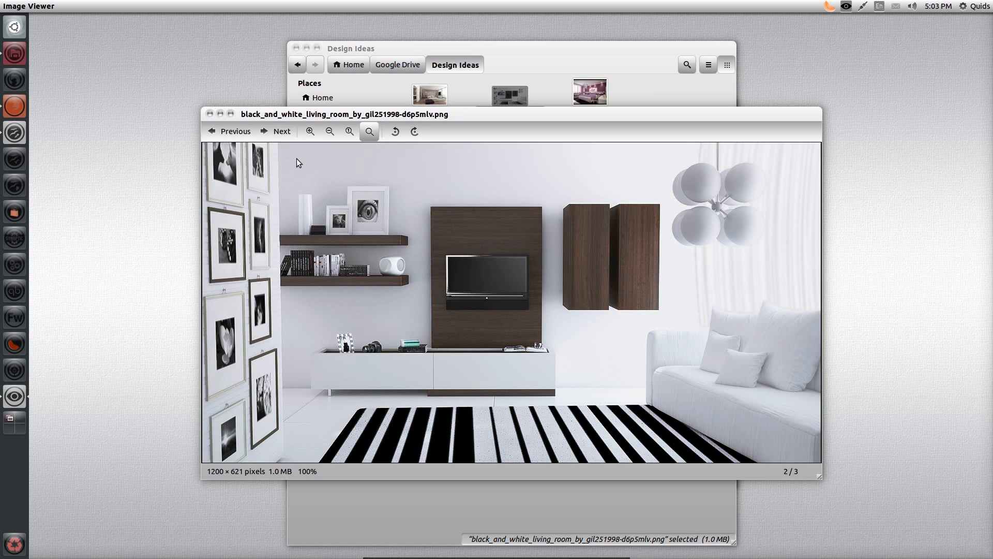
mouse_move(535, 165)
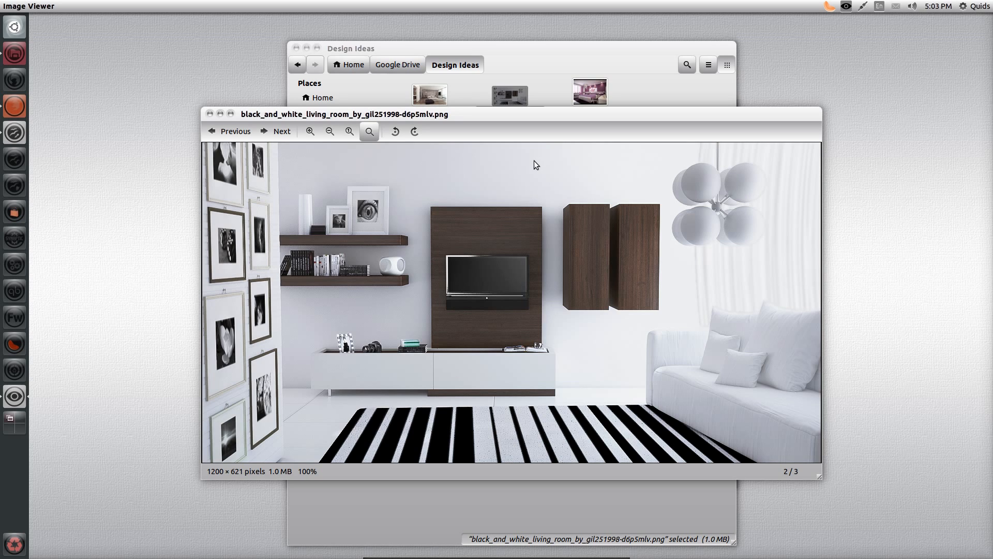
left_click(210, 114)
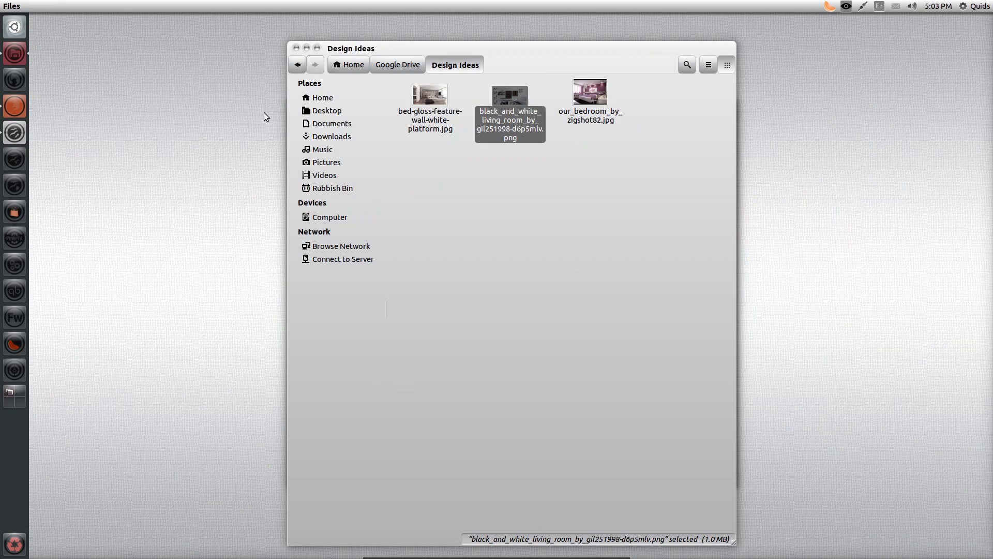
mouse_move(397, 65)
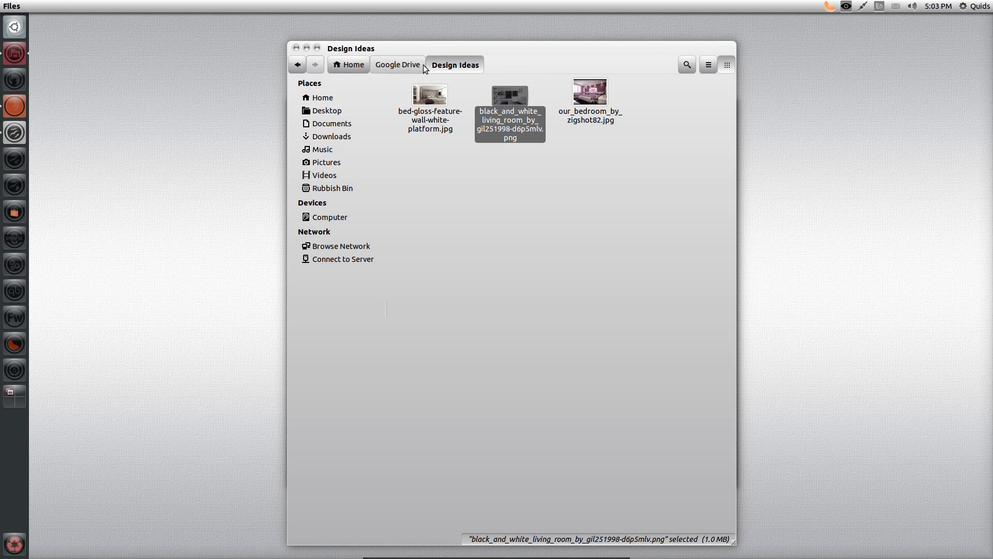
left_click(397, 64)
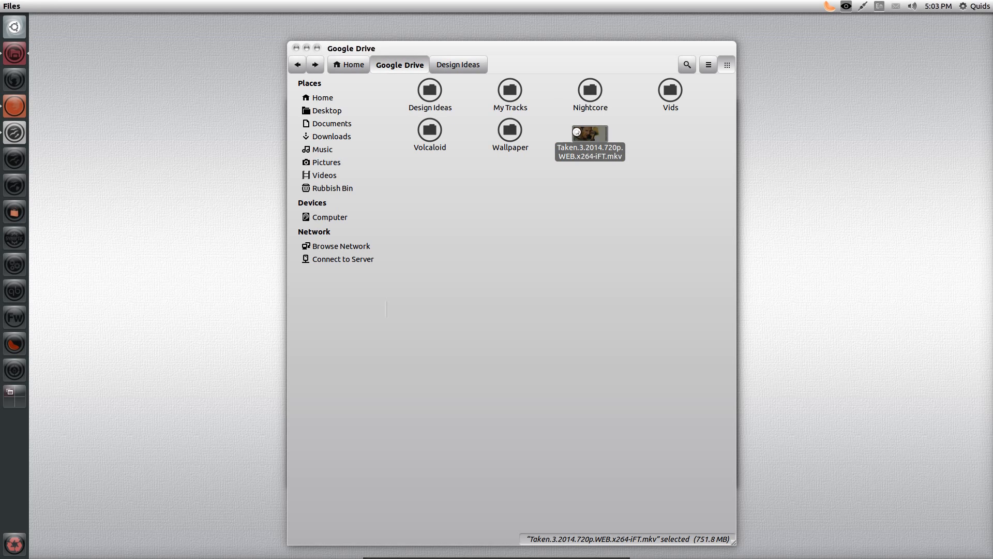
double_click(589, 137)
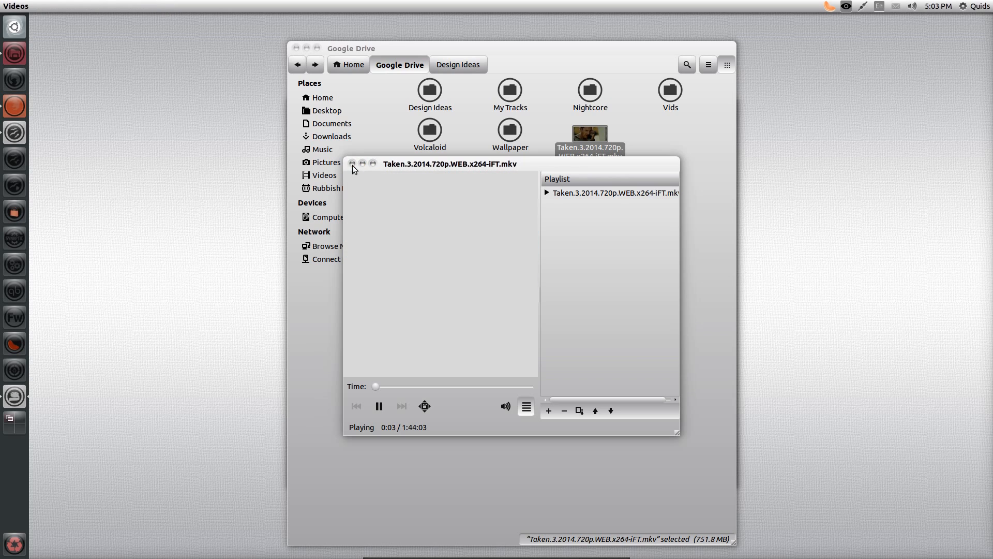
left_click(352, 166)
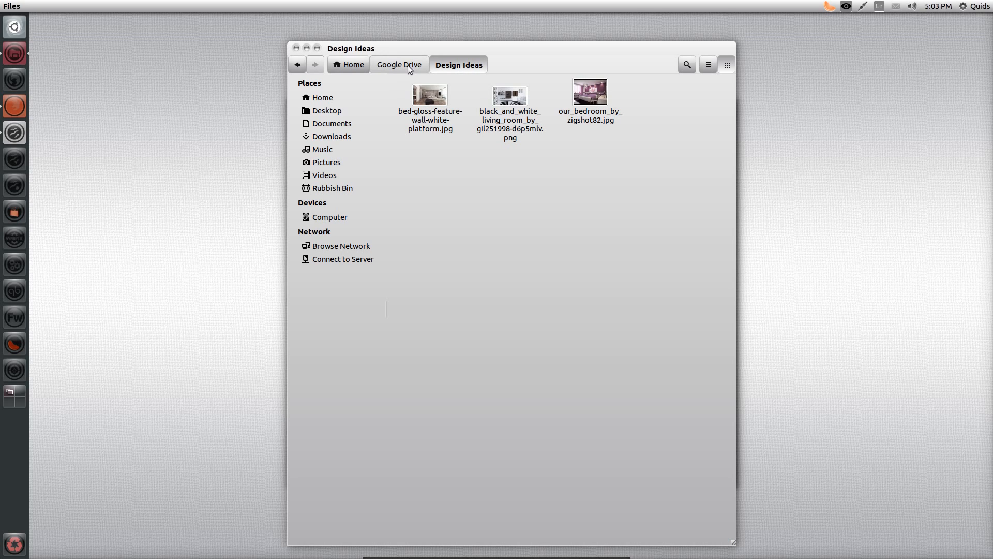
mouse_move(450, 69)
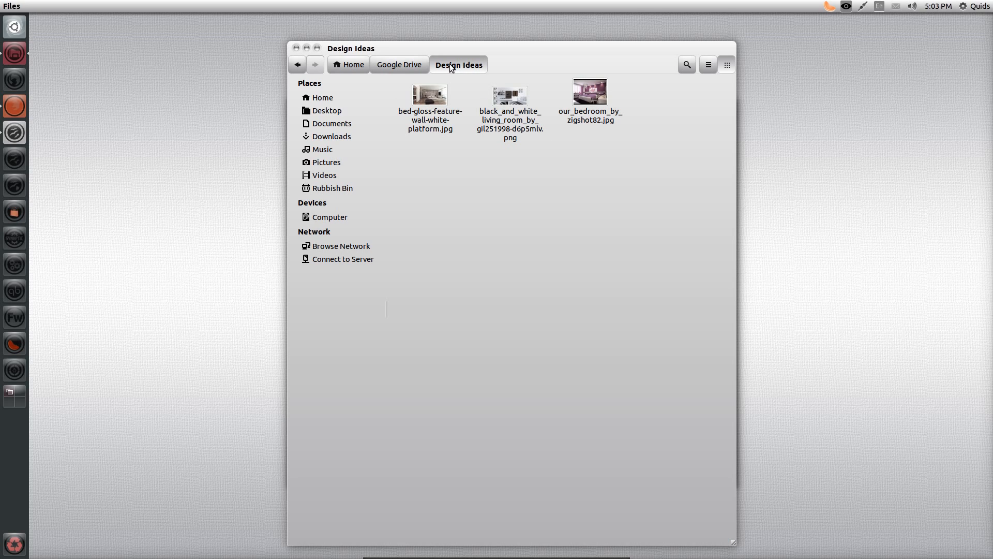
Open Desktop, then Home in a second tab from the Places sidebar, and switch to it
left_click(353, 64)
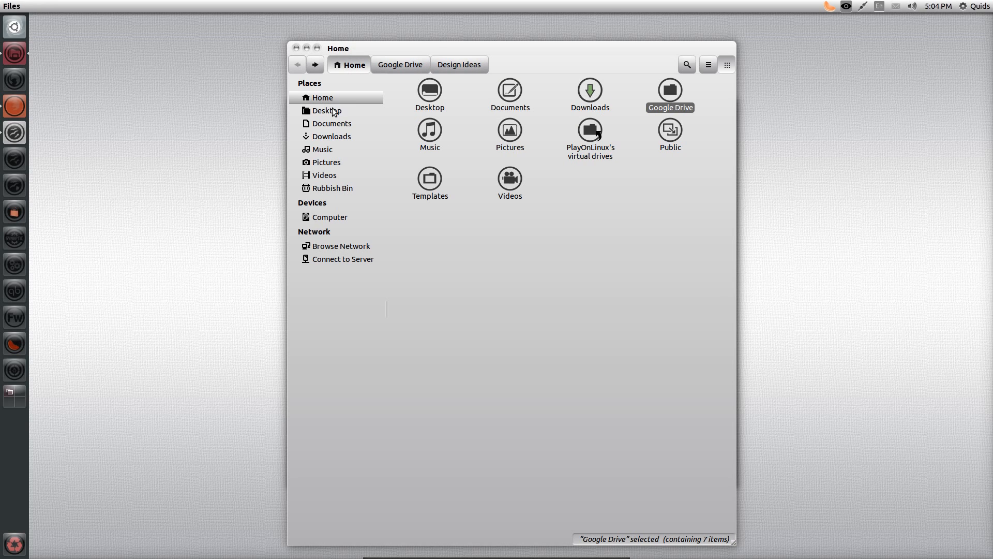
left_click(328, 111)
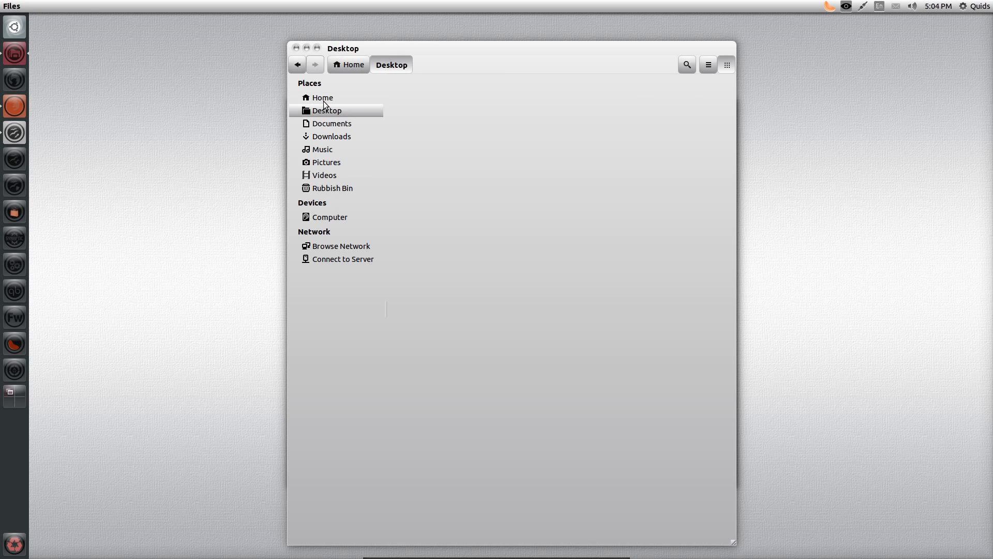
left_click(322, 98)
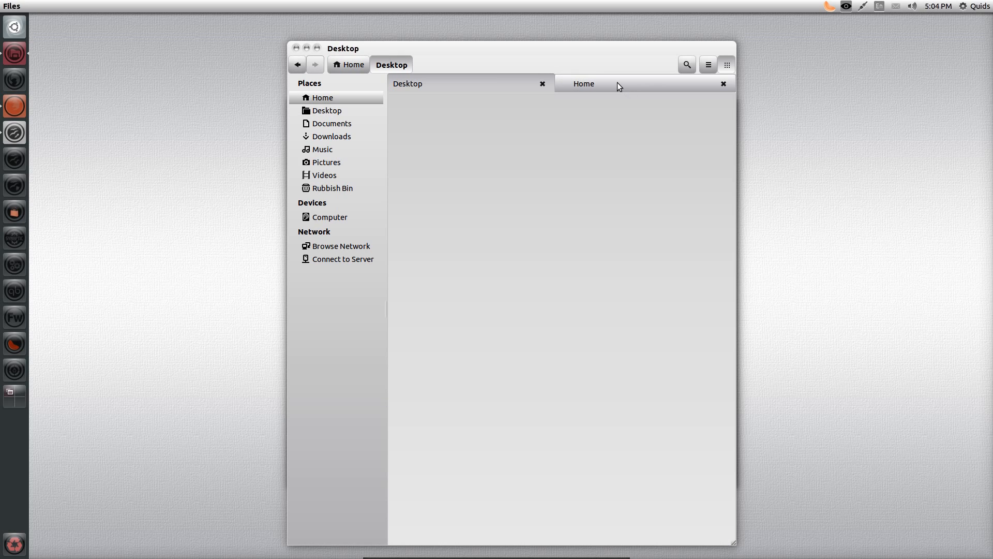
left_click(582, 83)
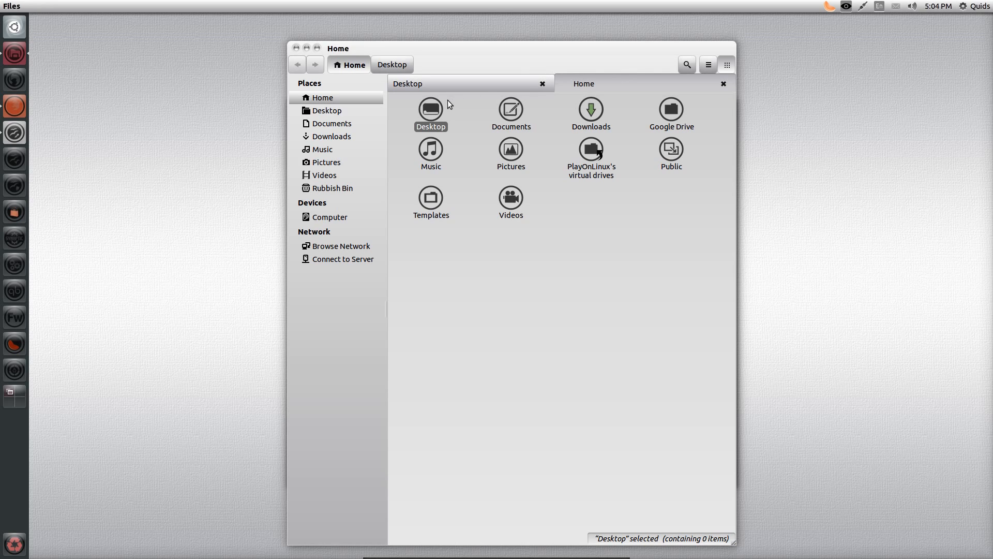
mouse_move(464, 104)
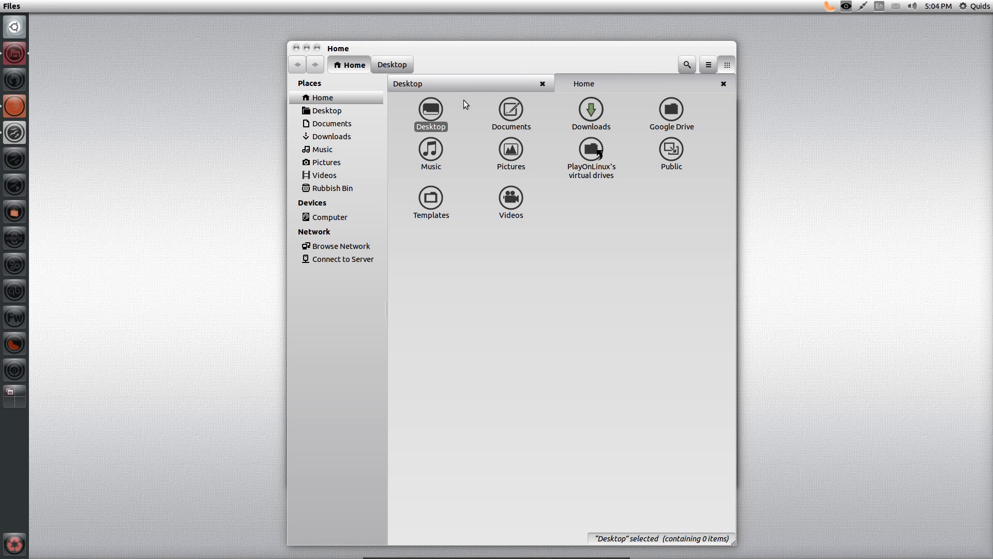
mouse_move(465, 211)
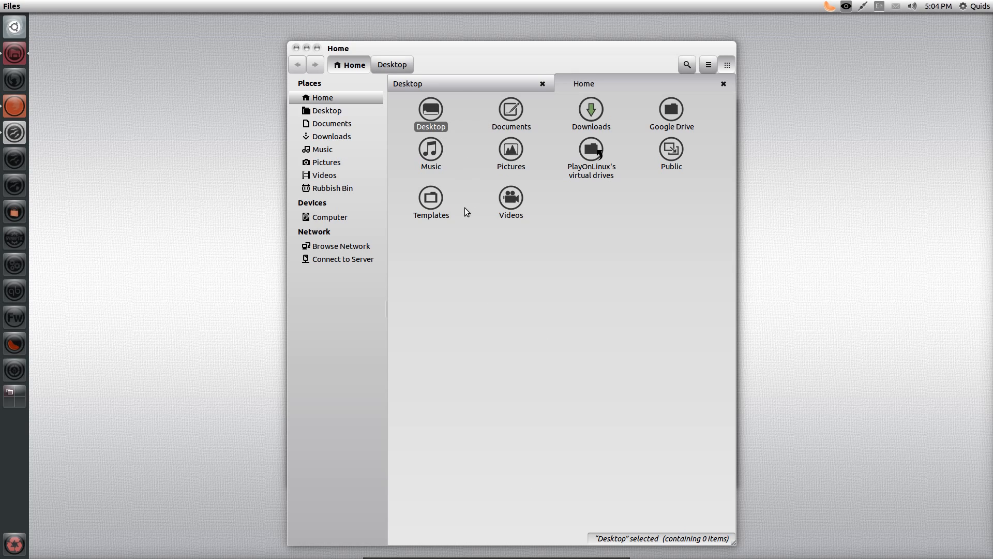
mouse_move(327, 164)
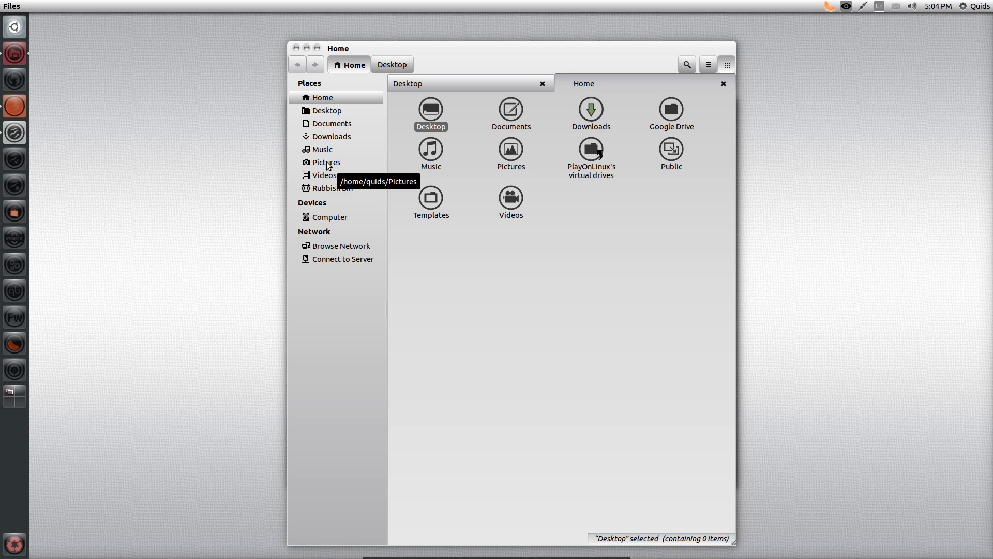
mouse_move(510, 111)
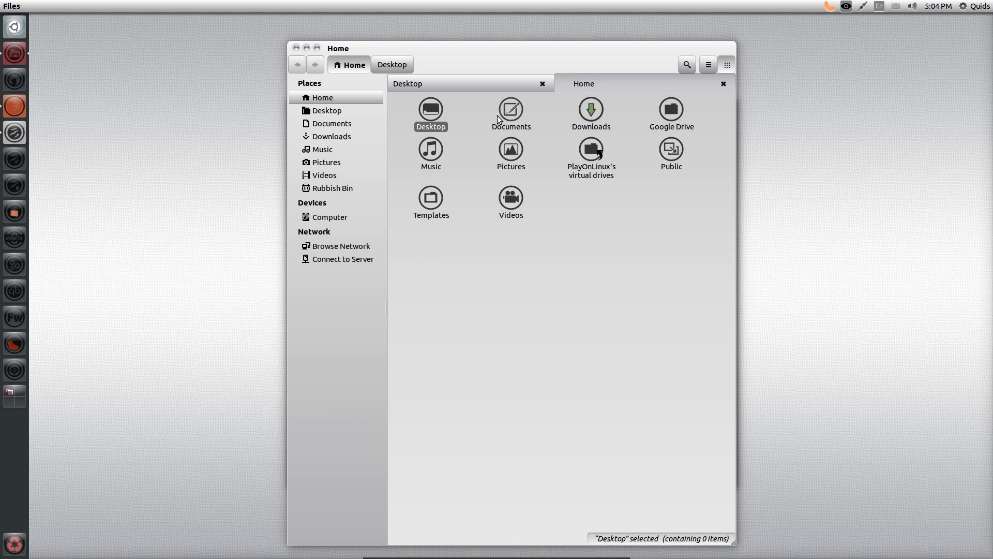
mouse_move(548, 378)
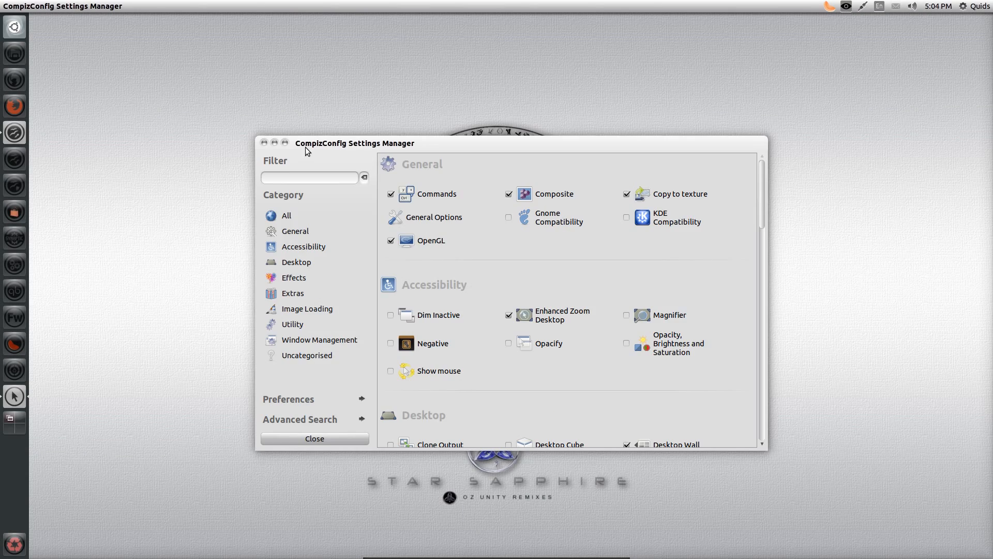
Scroll the CCSM plugin list through Effects, Utility and Window Management
left_click(314, 439)
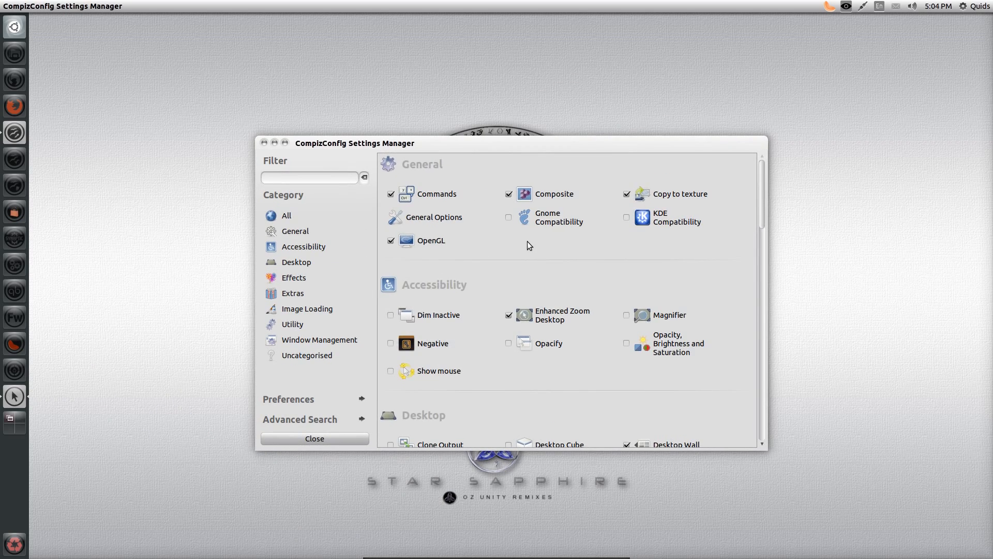
scroll("down", 3)
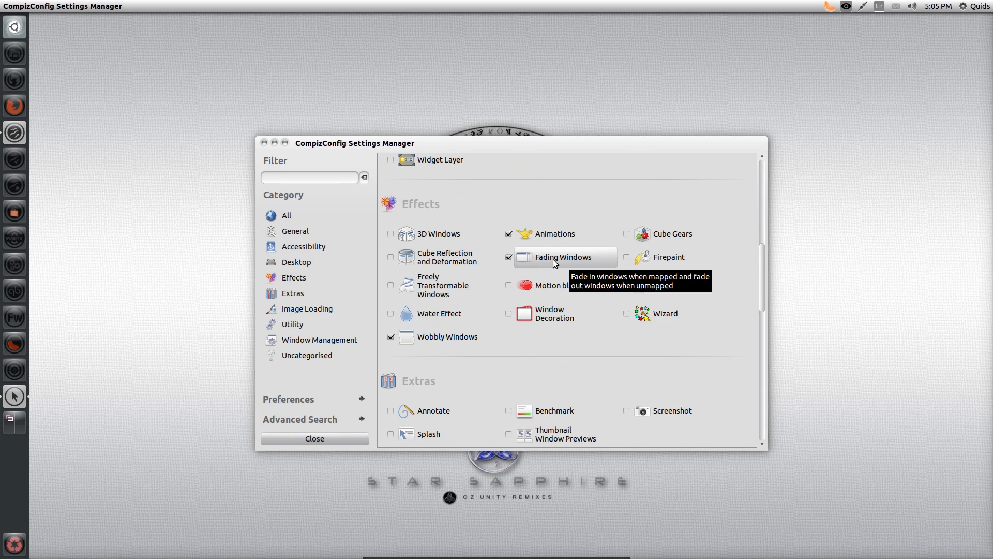
scroll("down", 3)
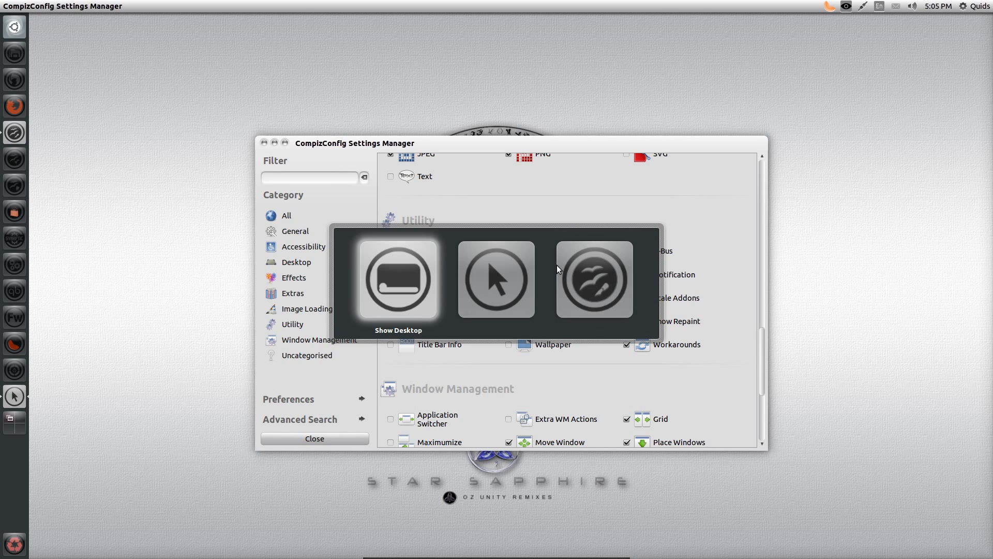
mouse_move(558, 273)
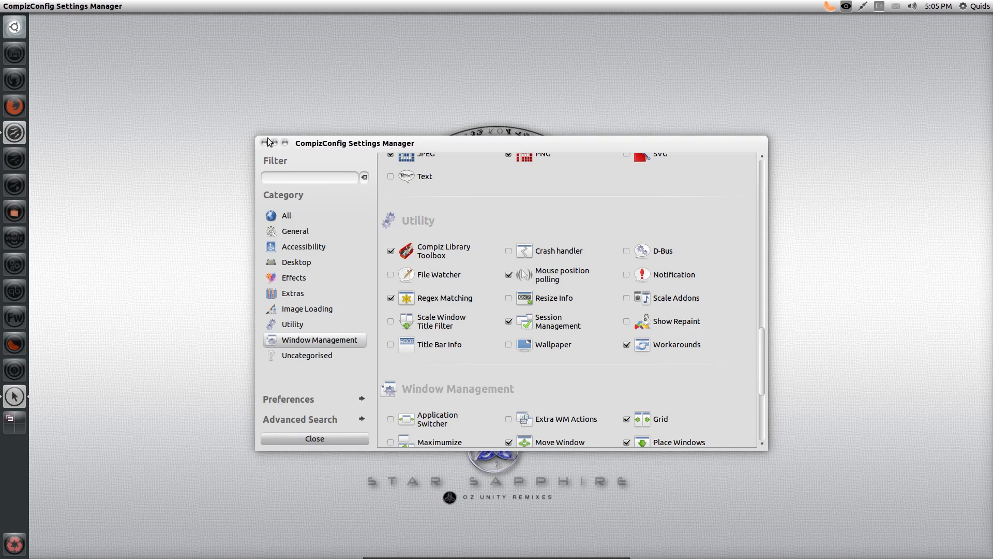
Close CCSM and choose Change Desktop Background from the desktop's right-click menu
left_click(315, 439)
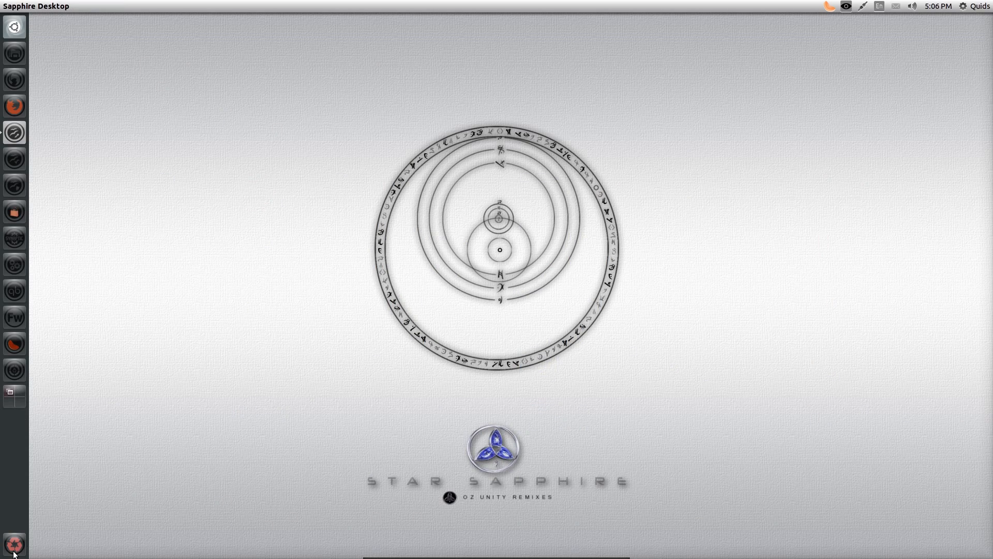
mouse_move(14, 543)
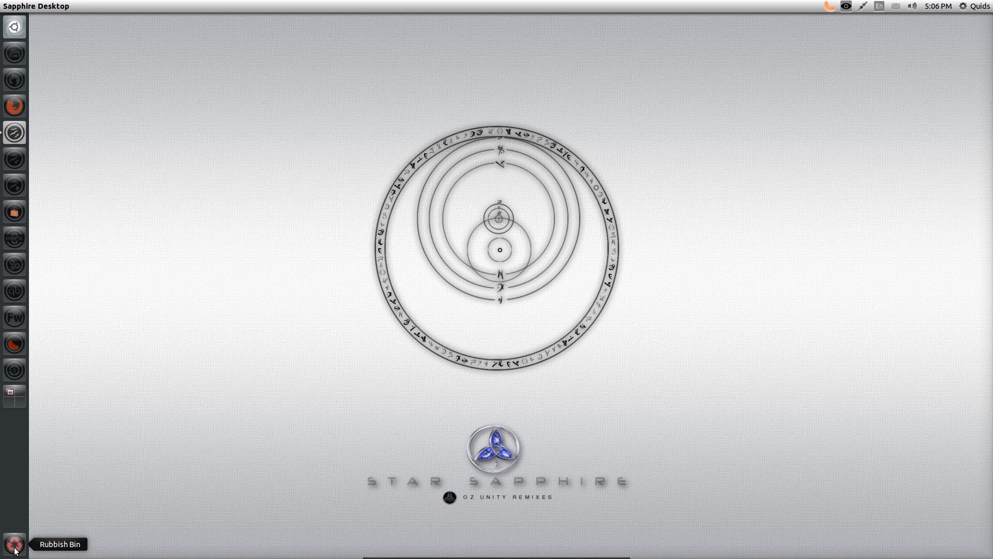
left_click(14, 544)
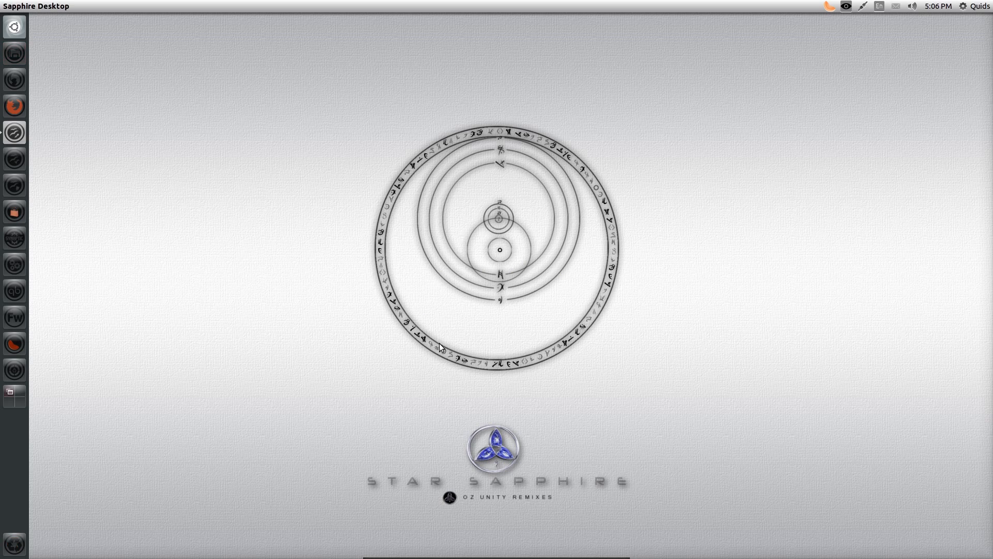
mouse_move(178, 409)
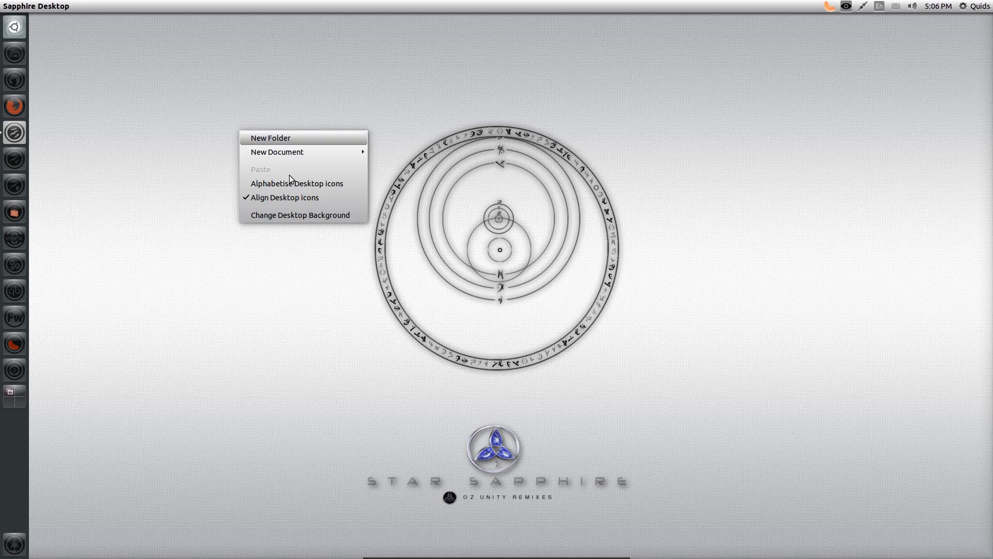
left_click(343, 249)
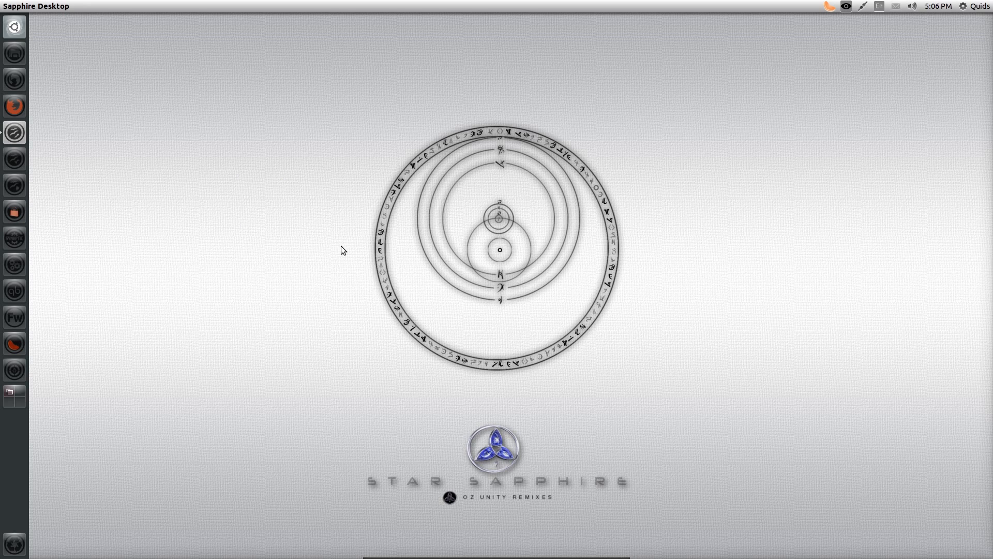
left_click(14, 264)
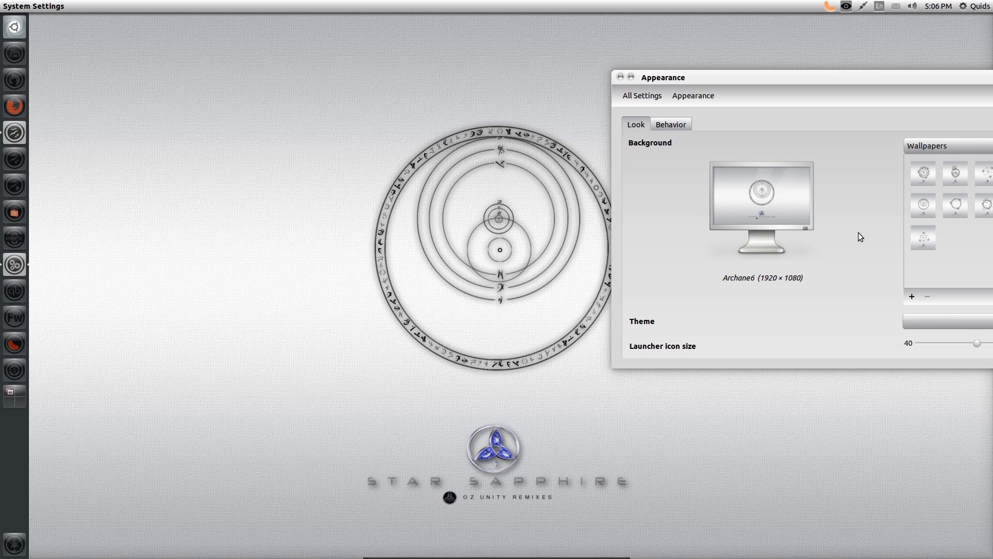
mouse_move(851, 250)
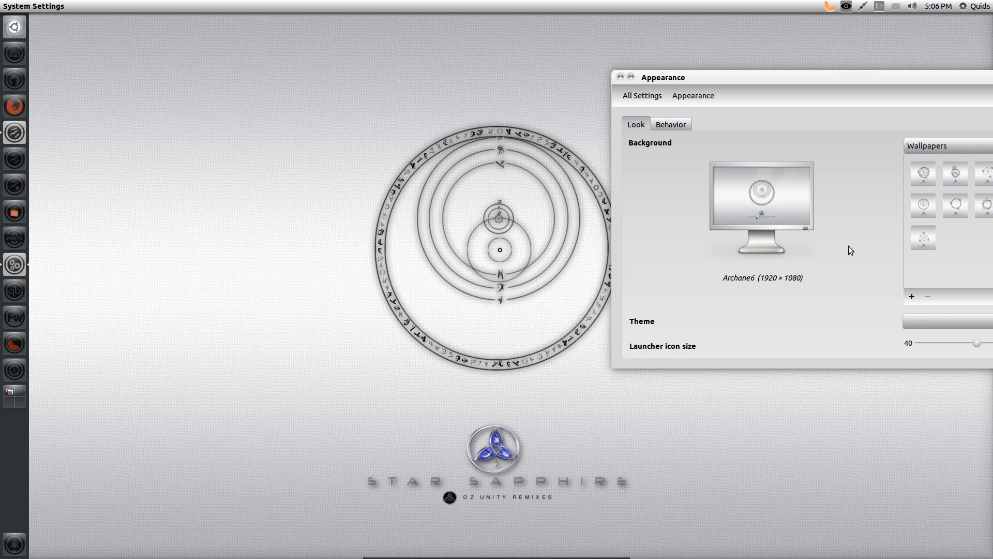
Try the Archane7 wallpaper, settle on Archane1, then close Appearance to show the new background
left_click(955, 204)
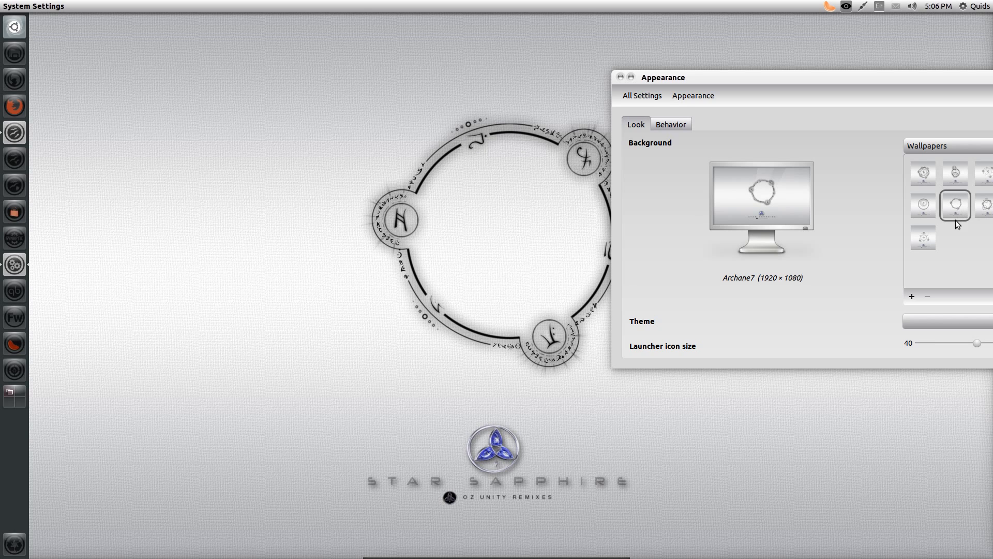
left_click(922, 238)
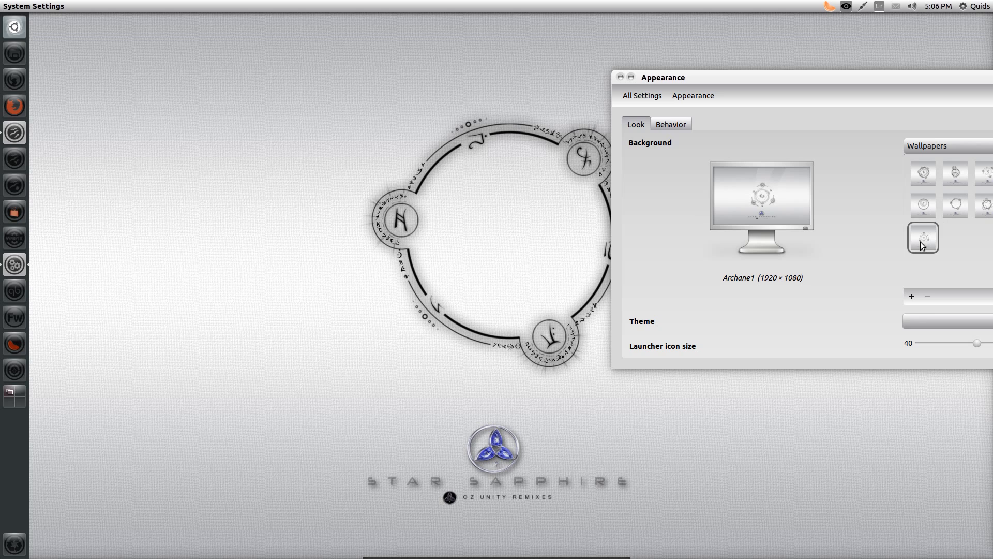
left_click(922, 237)
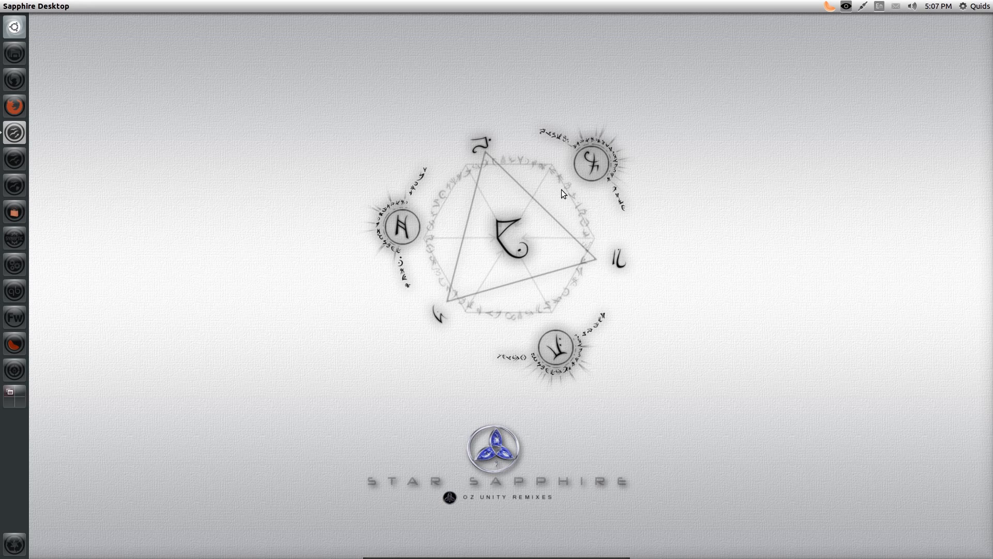
mouse_move(21, 22)
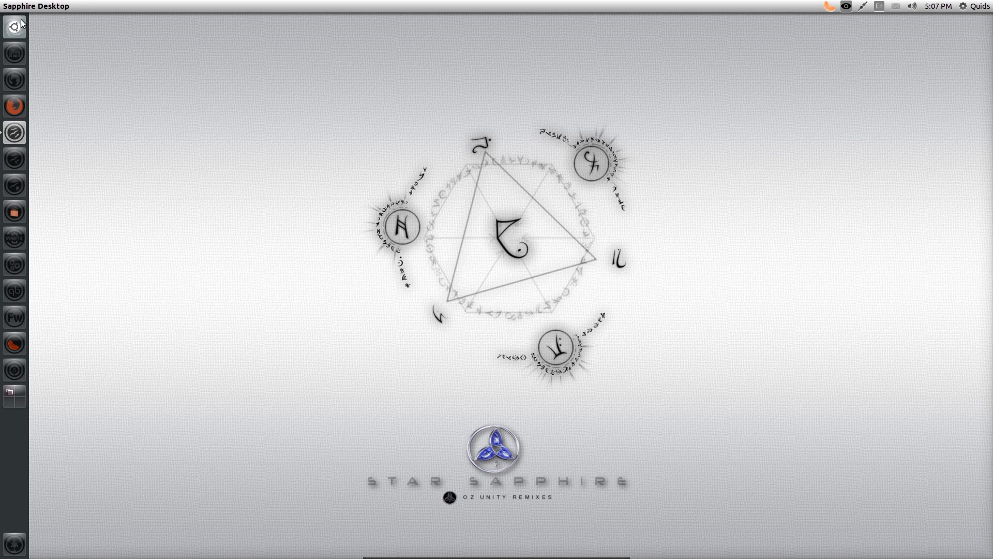
Browse the Dash Videos lens and preview the webm video file
left_click(14, 26)
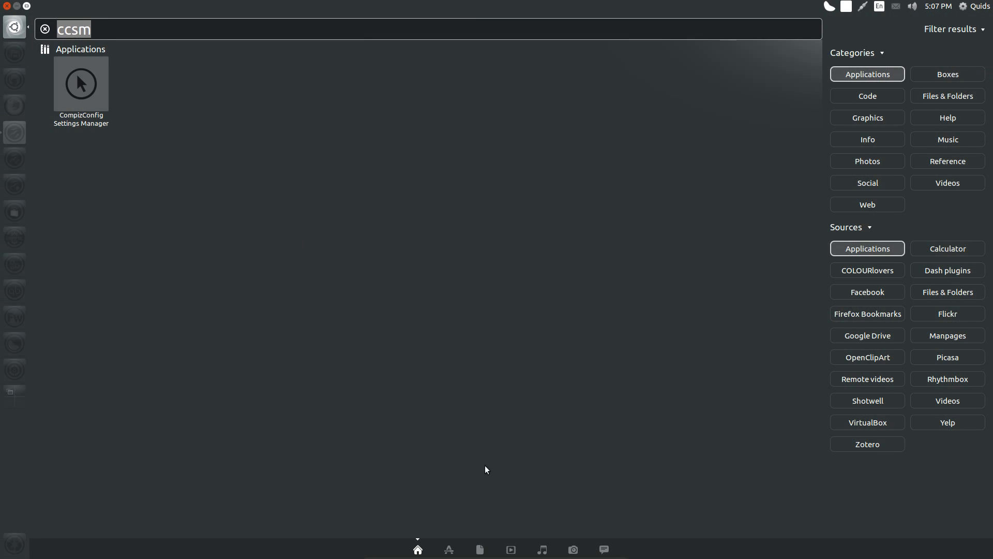
left_click(510, 550)
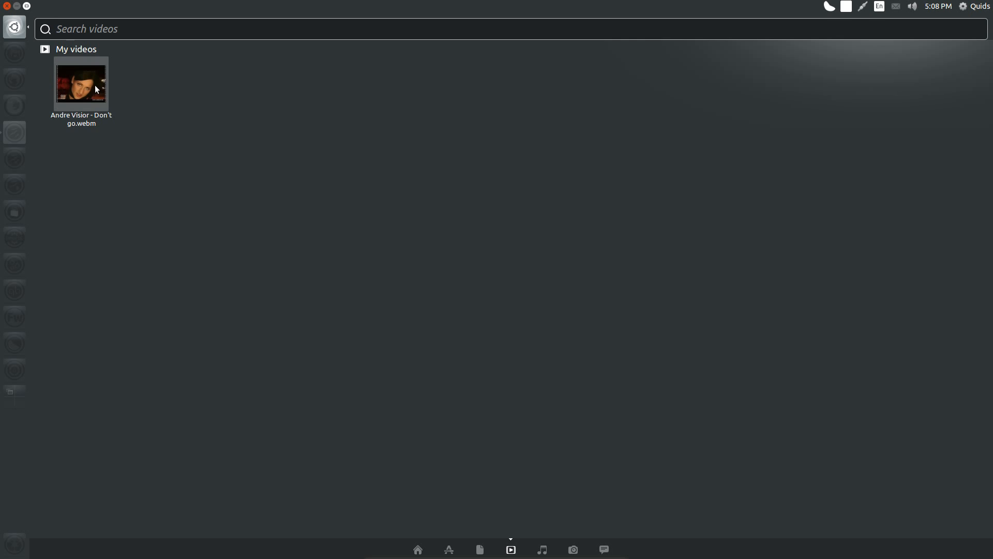
left_click(81, 83)
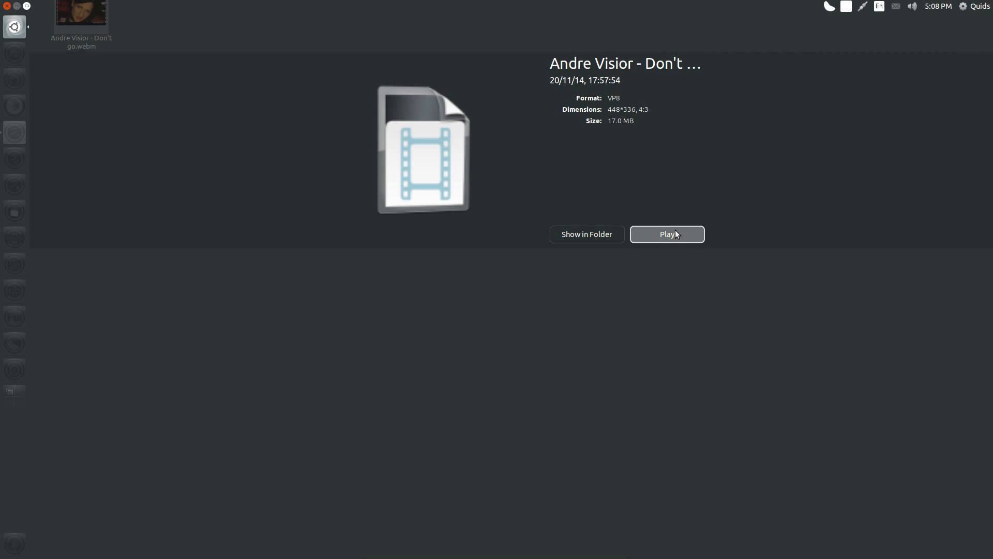
left_click(665, 234)
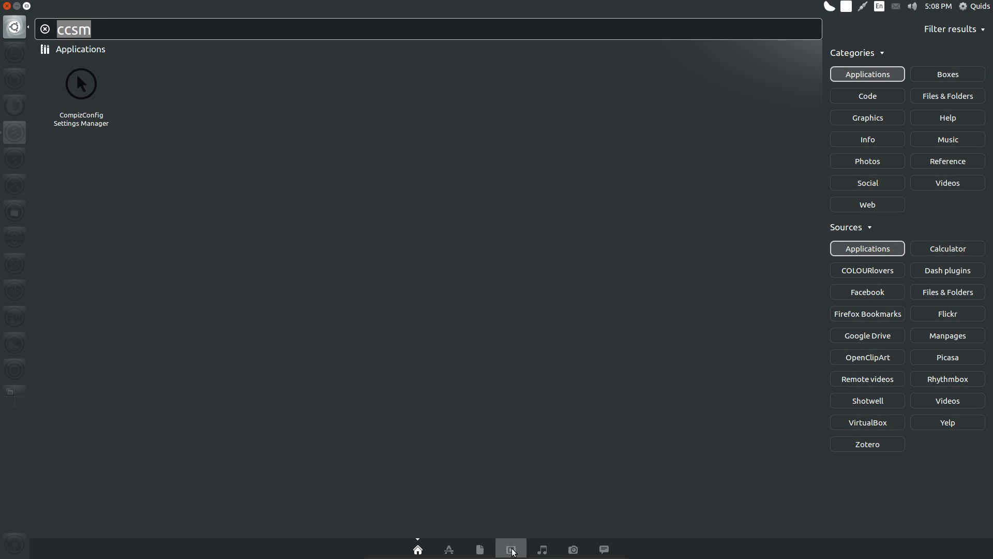
Switch the Dash to the Music lens listing songs and albums
left_click(541, 550)
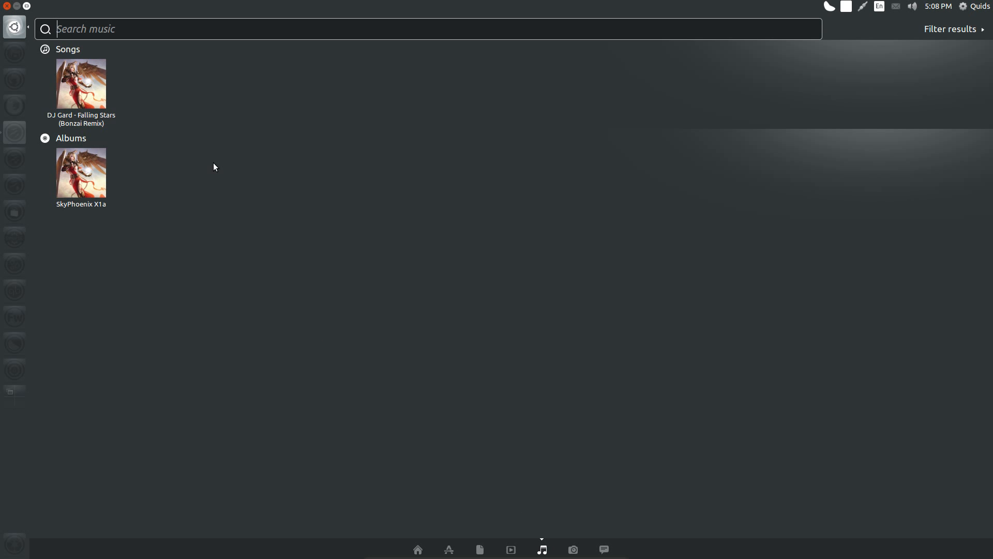
mouse_move(87, 184)
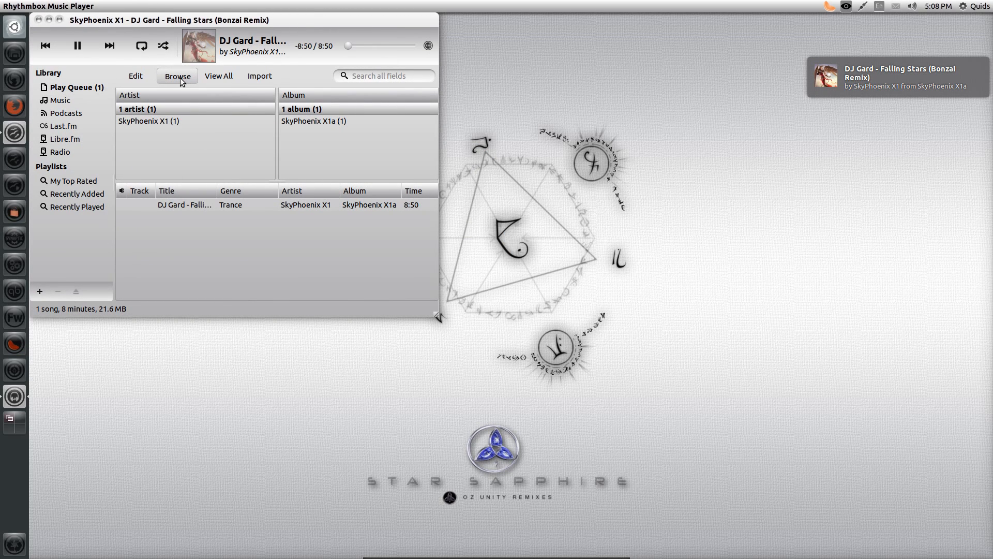
Pause Falling Stars in Rhythmbox and close the player, leaving the empty desktop
left_click(76, 45)
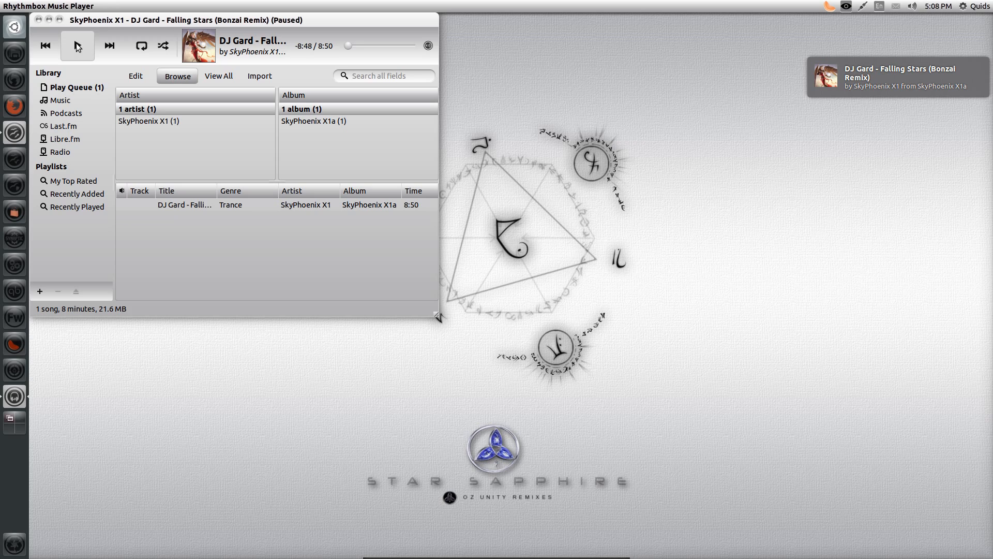
mouse_move(76, 46)
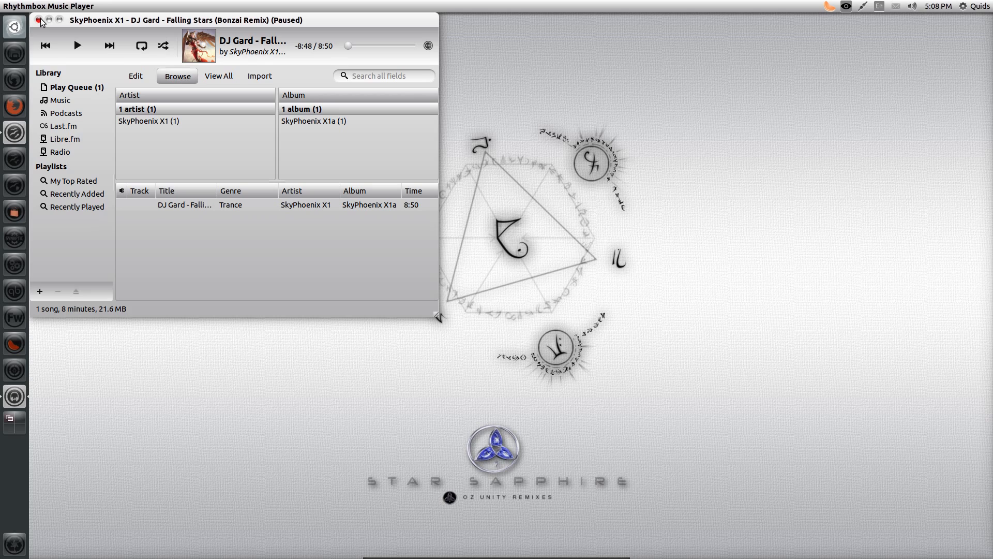
left_click(39, 20)
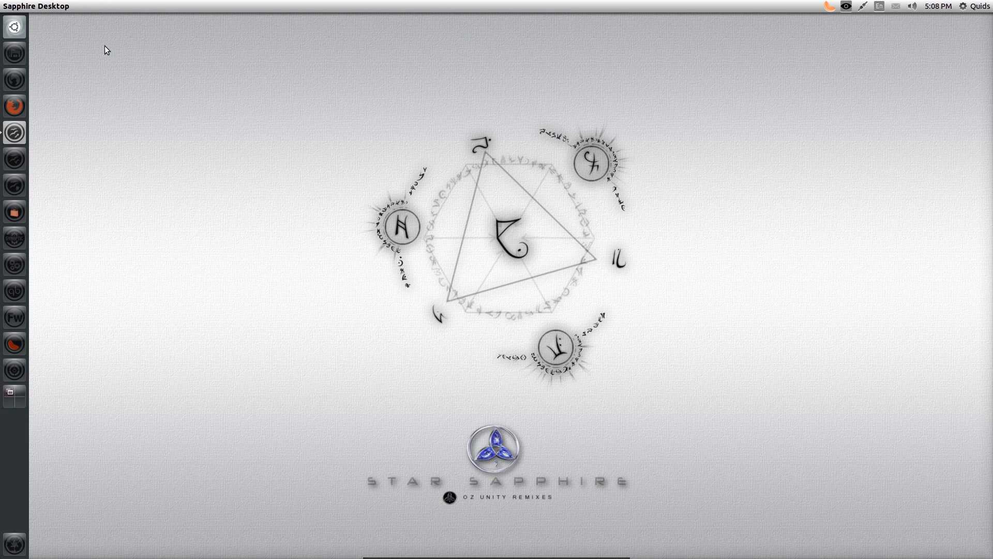